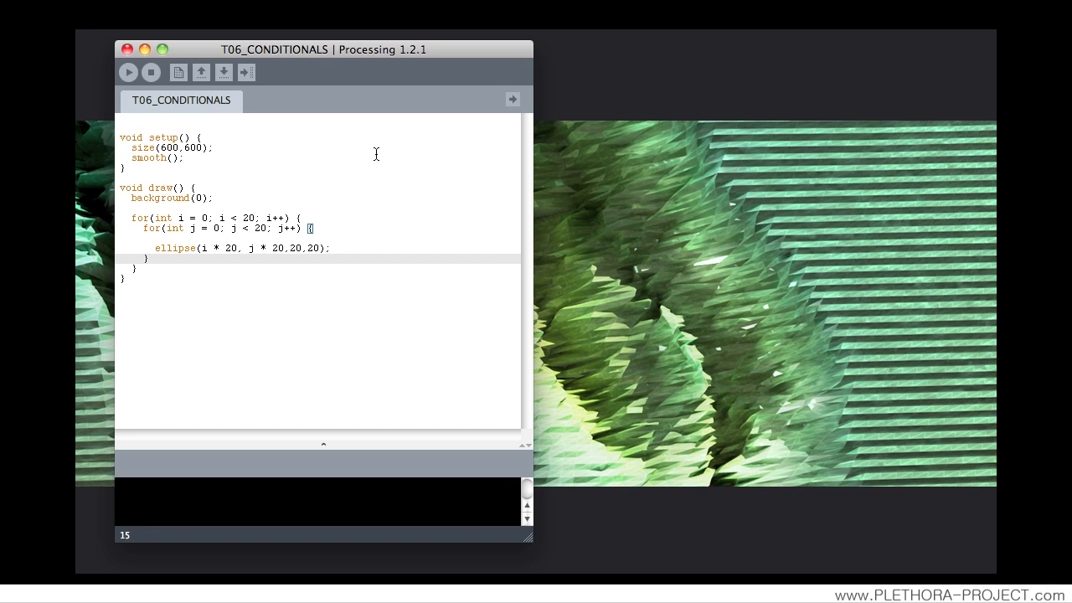
{"action": "mouse_move", "coordinate": [347, 202]}
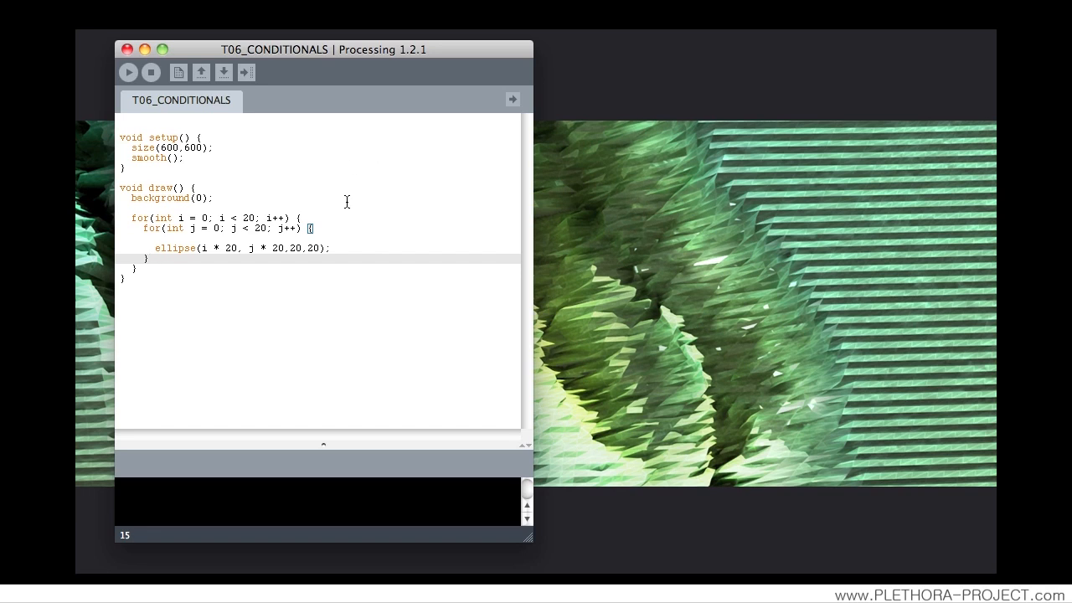
{"action": "mouse_move", "coordinate": [175, 266]}
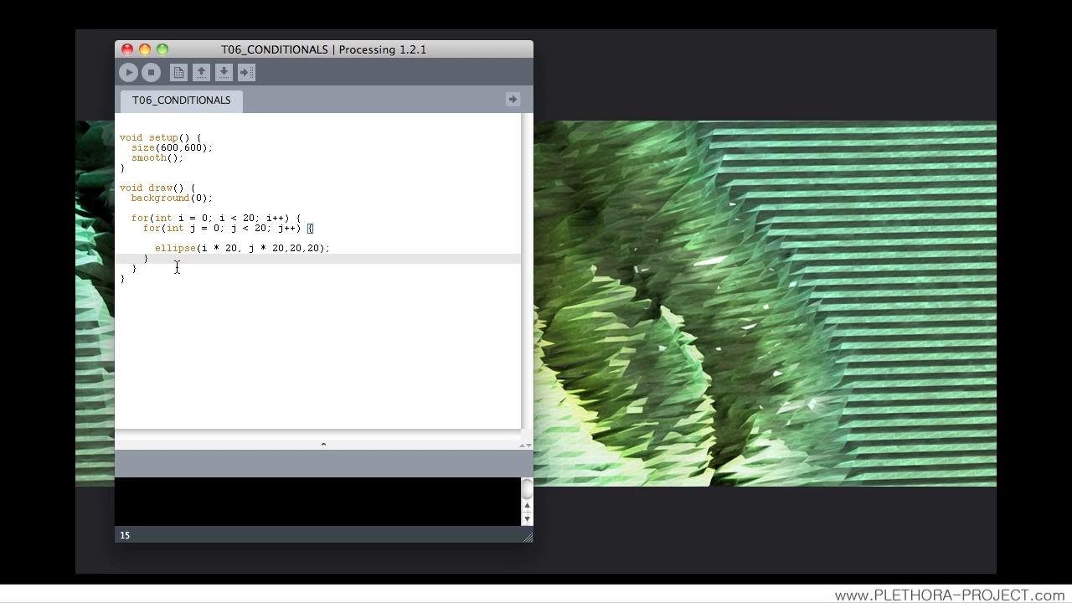
Preview the circle grid, then delete the inner for(int j…) loop line.
{"action": "left_click", "coordinate": [128, 72]}
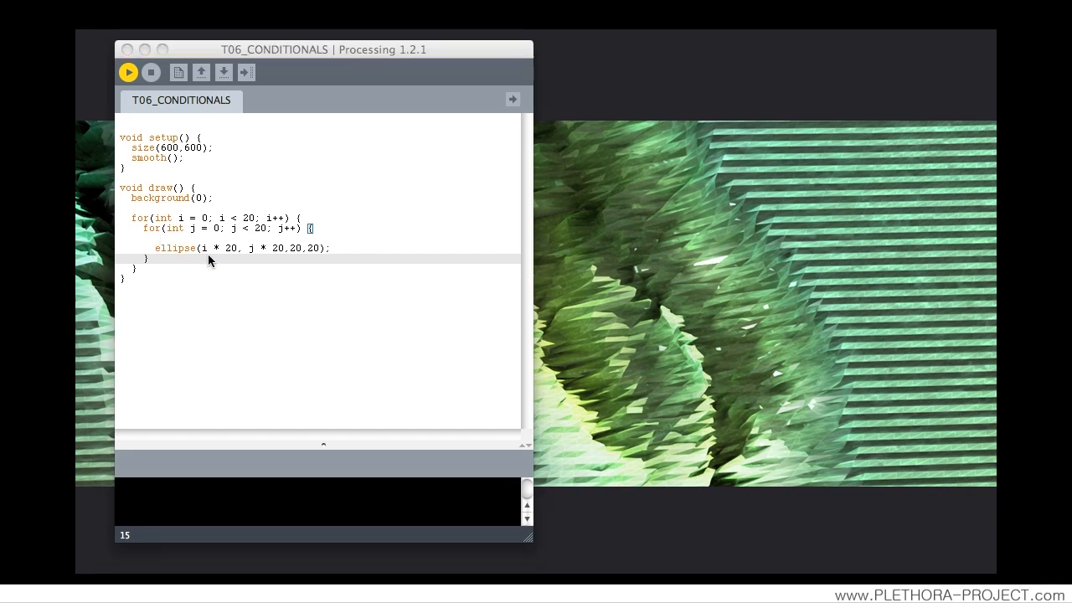
{"action": "left_click", "coordinate": [128, 72]}
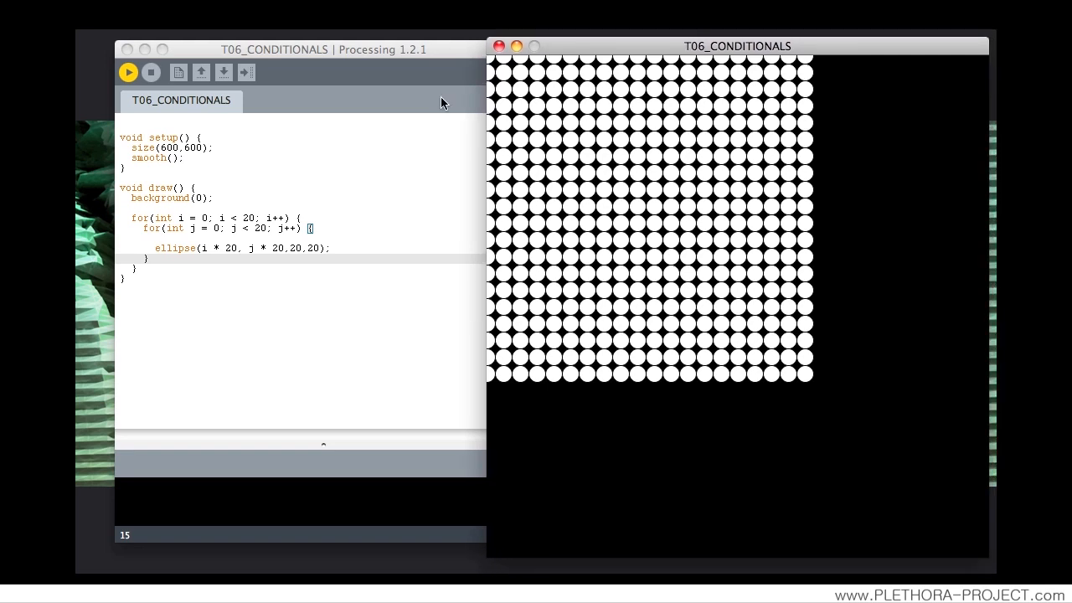
{"action": "mouse_move", "coordinate": [155, 105]}
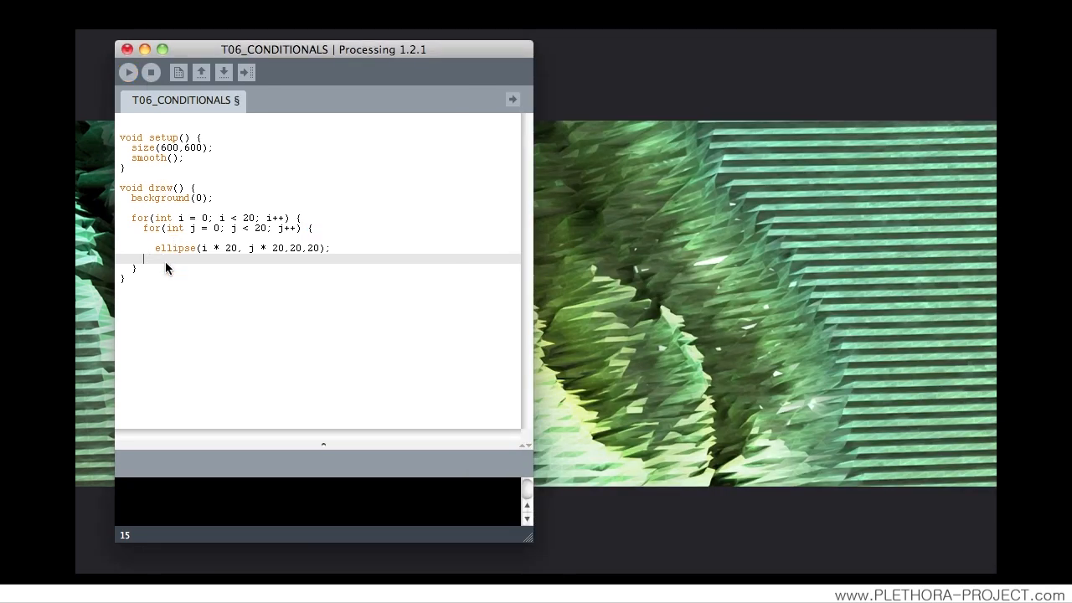
{"action": "double_click", "coordinate": [226, 228]}
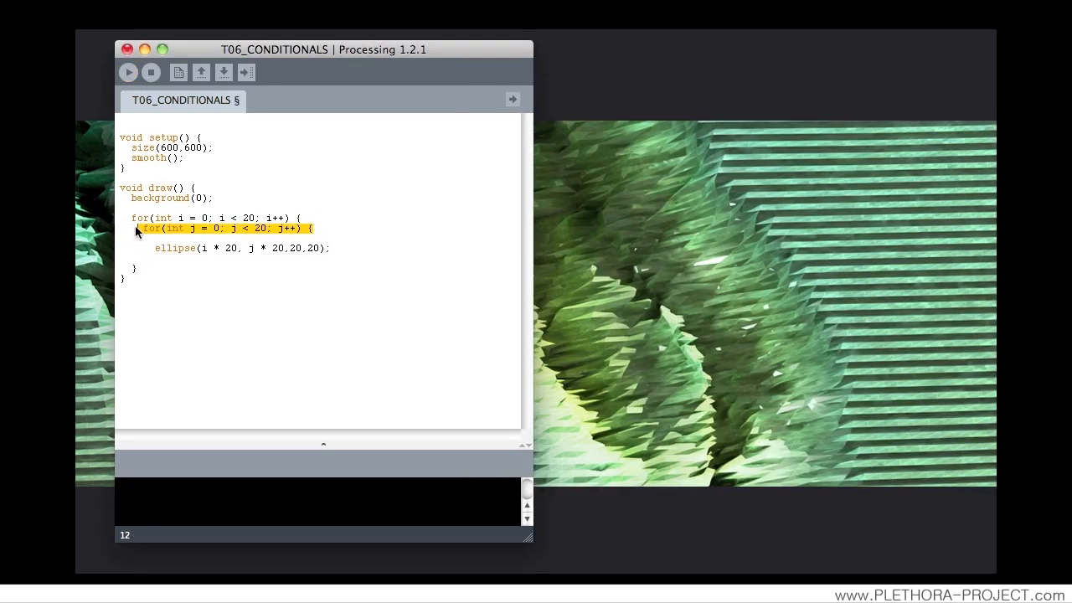
{"action": "key", "text": "Delete"}
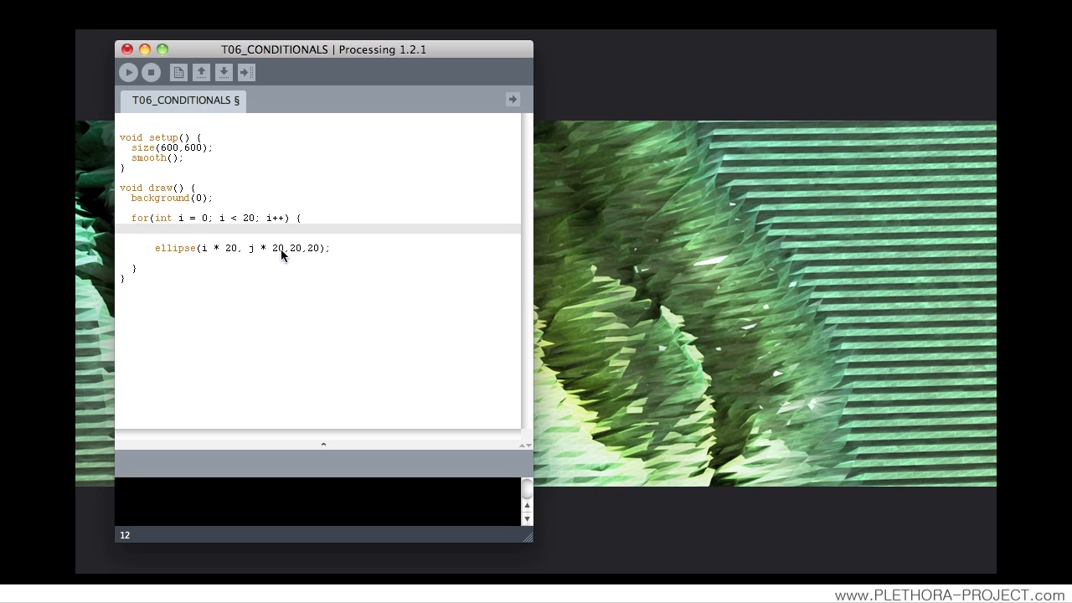
Replace j * 20 with 200 in the ellipse() call and rerun the sketch.
{"action": "double_click", "coordinate": [264, 248]}
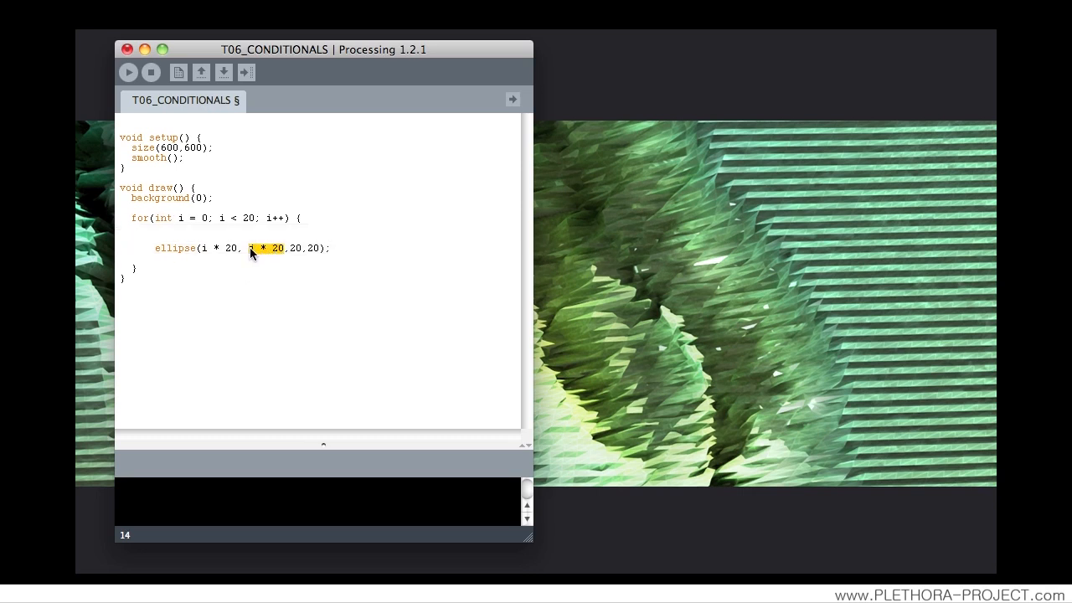
{"action": "type", "text": "200"}
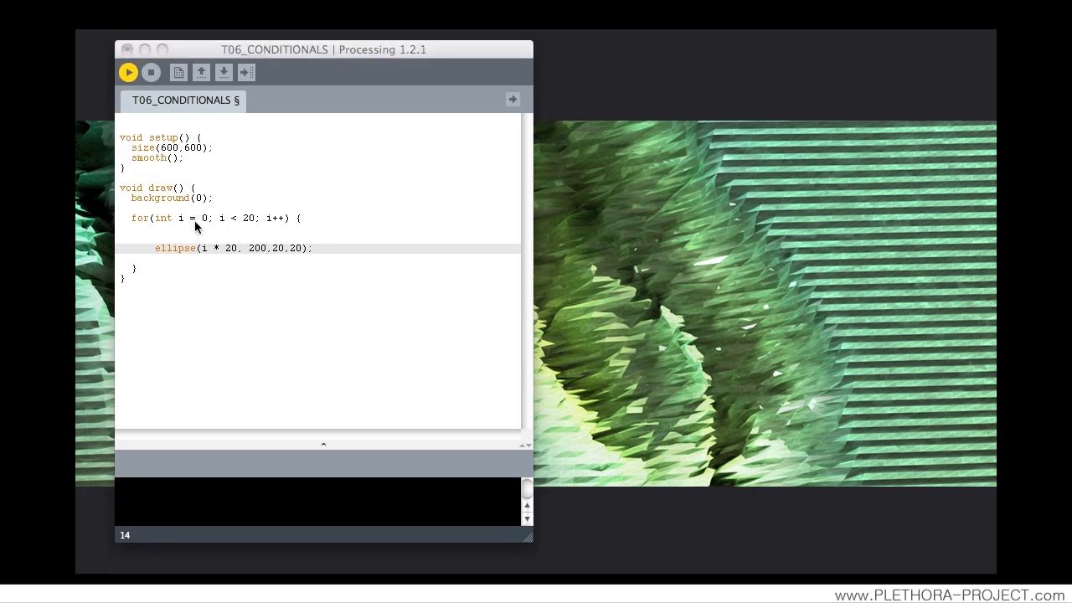
{"action": "left_click", "coordinate": [128, 73]}
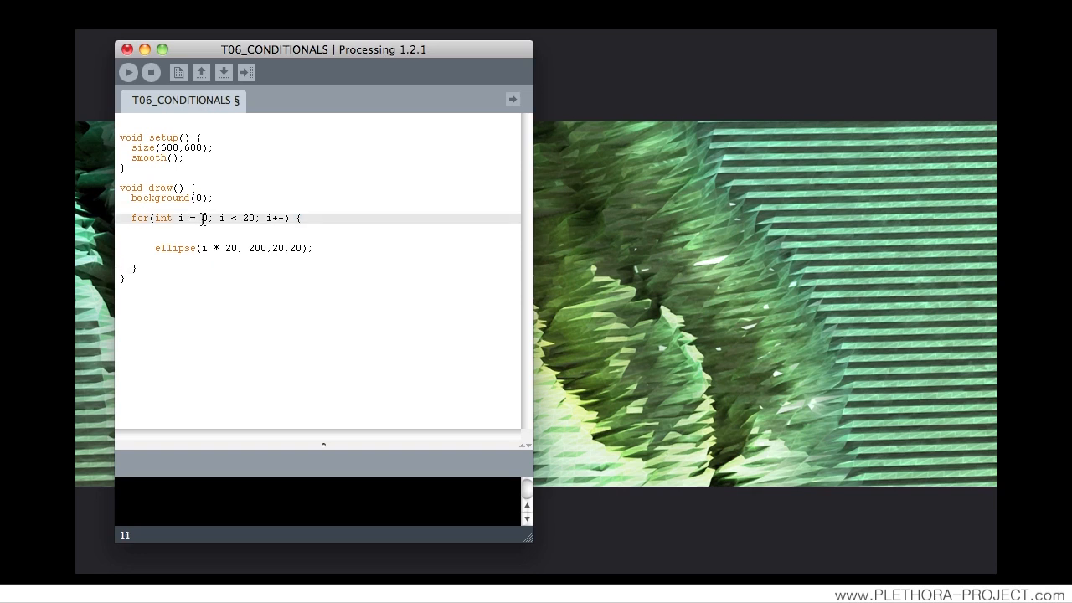
{"action": "double_click", "coordinate": [247, 218]}
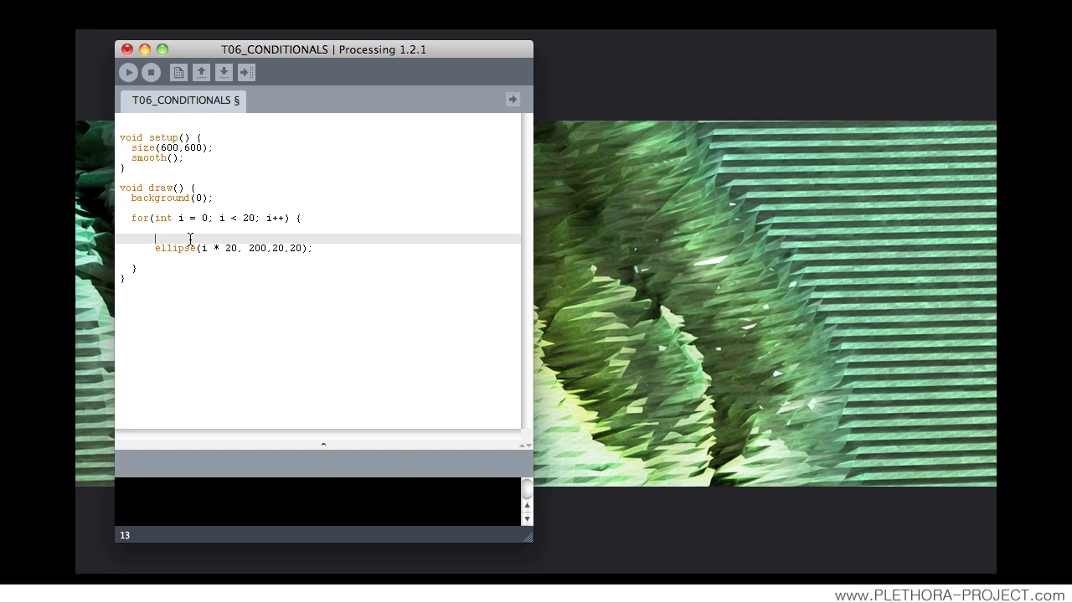
Add fill(255,0,0); above the ellipse() call inside the for loop.
{"action": "type", "text": "fill("}
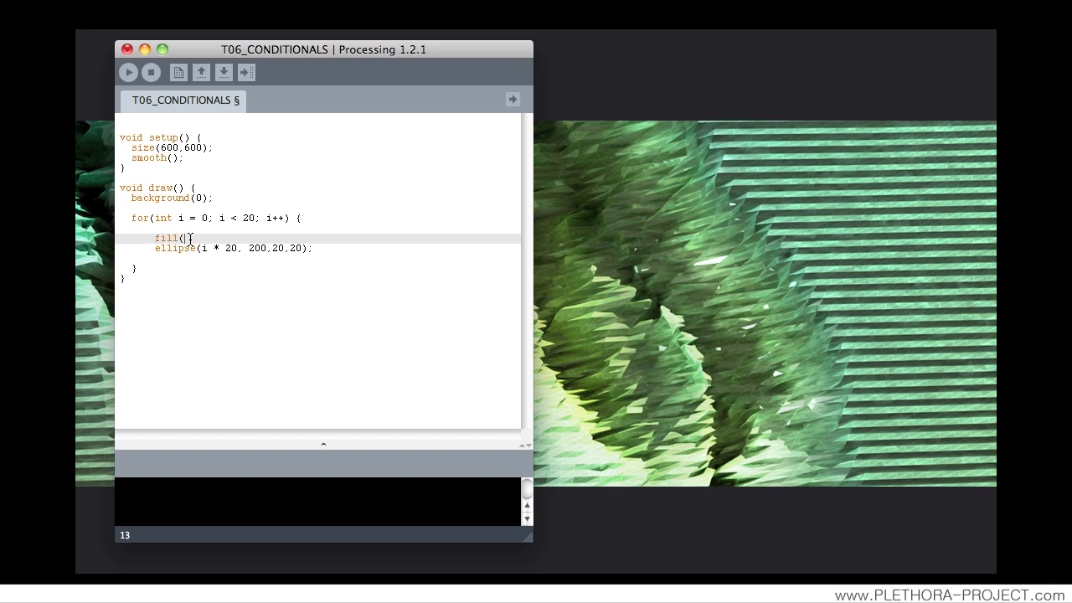
{"action": "type", "text": "255,"}
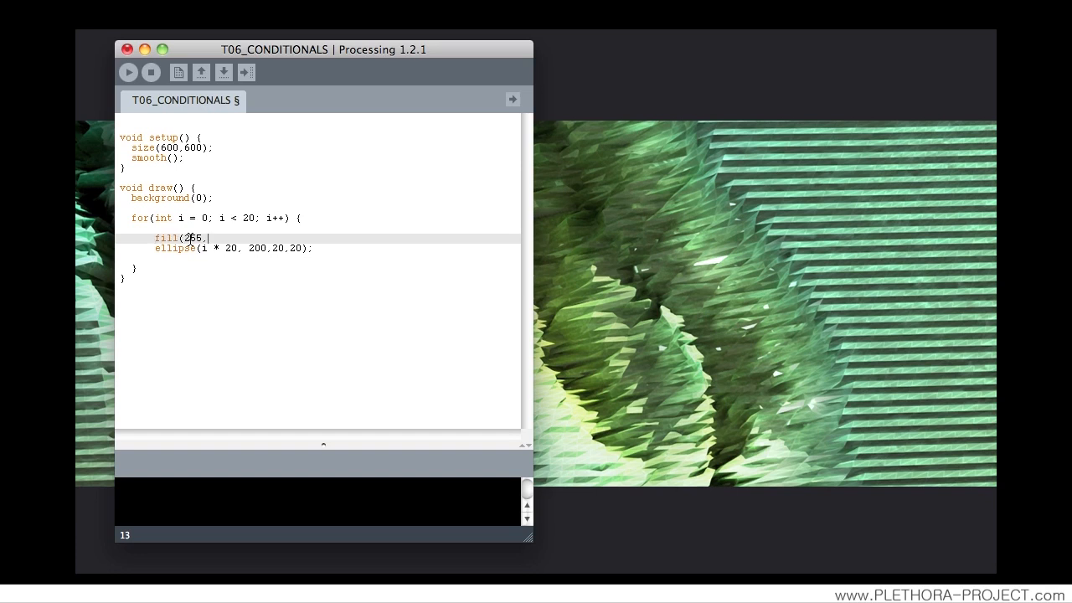
{"action": "type", "text": ",0,0"}
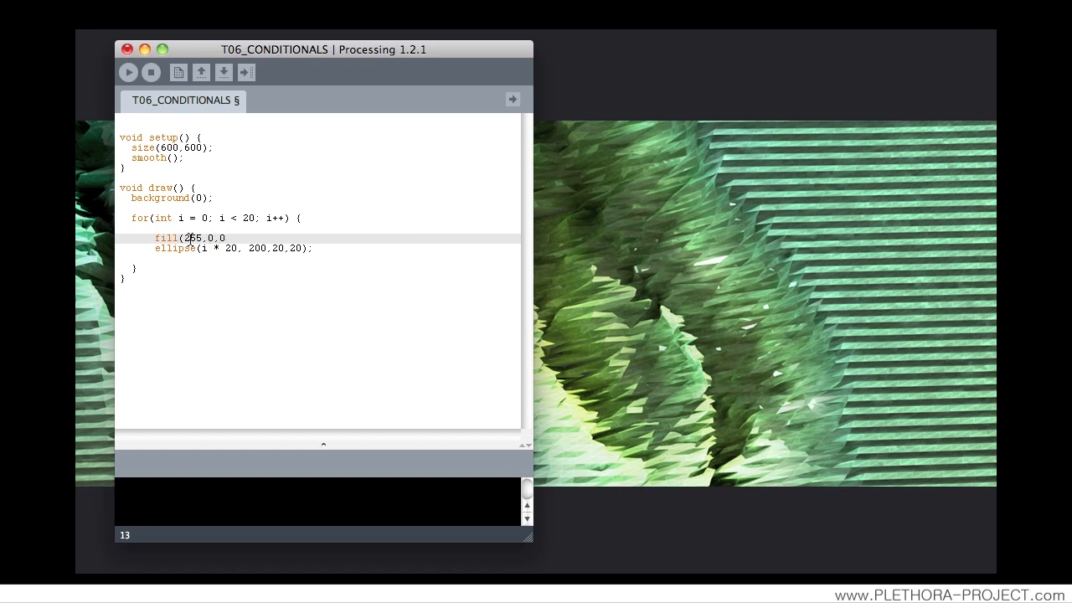
{"action": "type", "text": ");"}
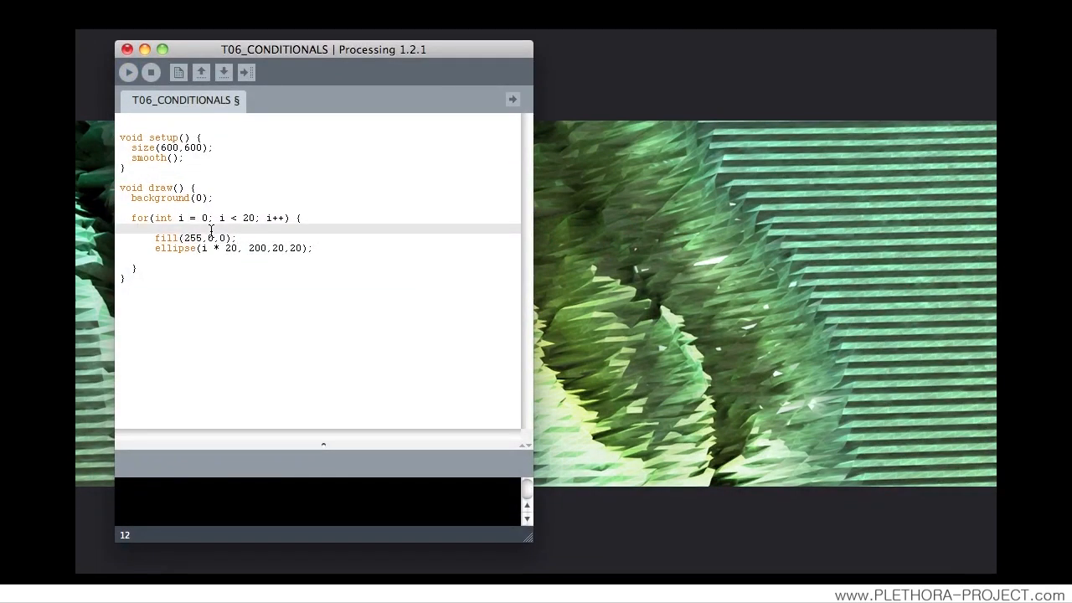
Wrap the red fill in an if (i < 10) condition.
{"action": "key", "text": "Return"}
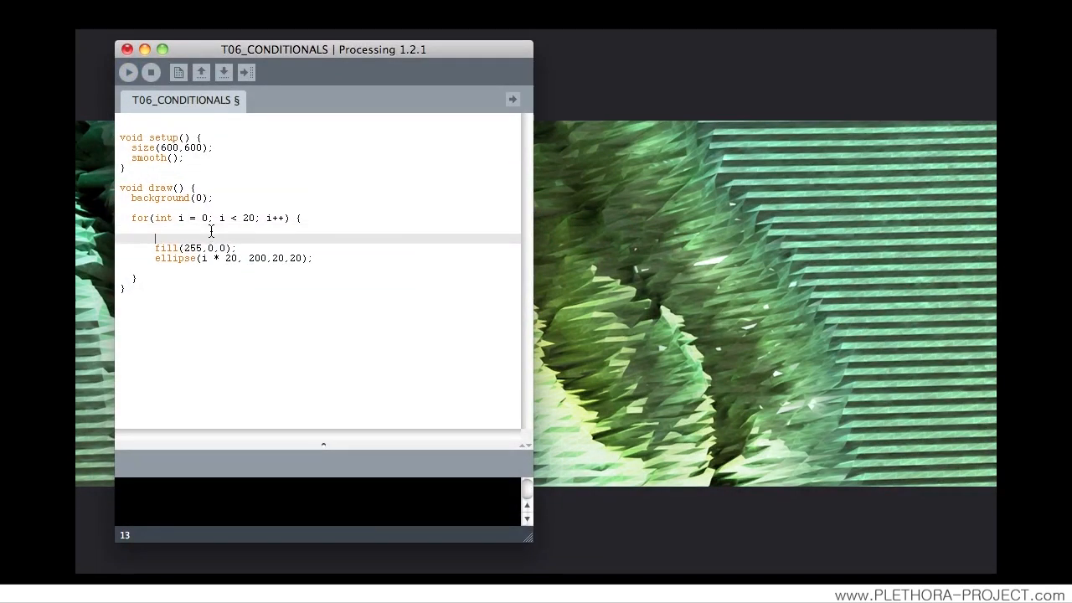
{"action": "type", "text": "if"}
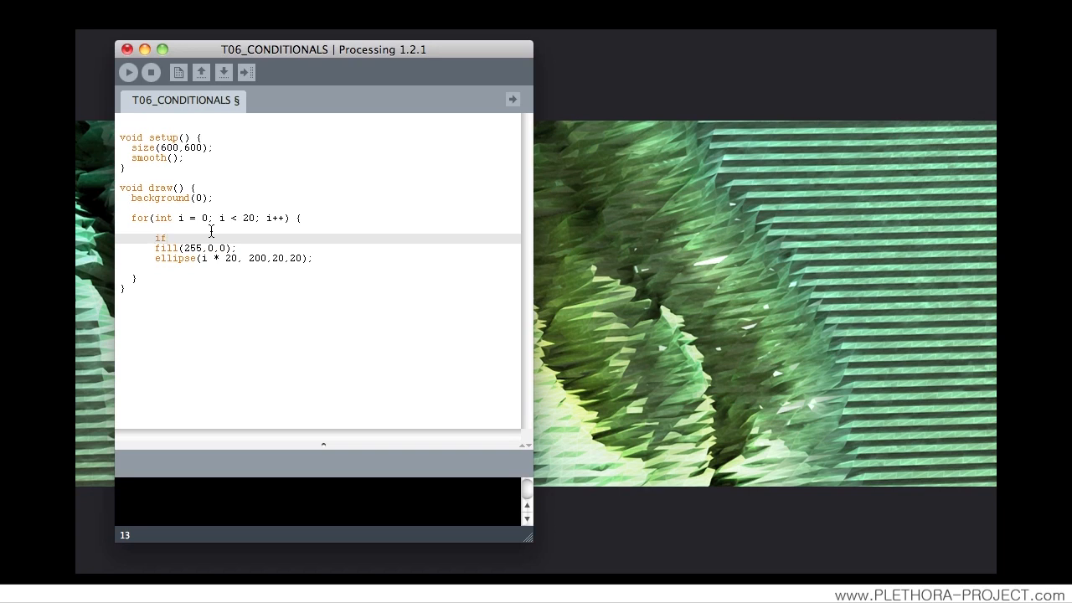
{"action": "type", "text": "(i"}
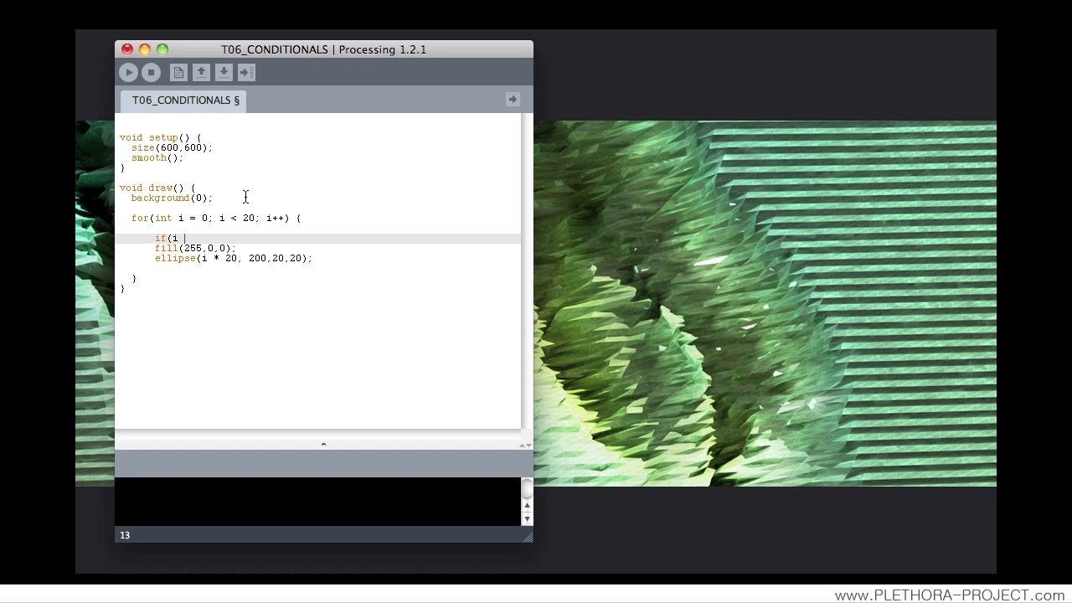
{"action": "type", "text": "< 10){"}
{"action": "type", "text": "}"}
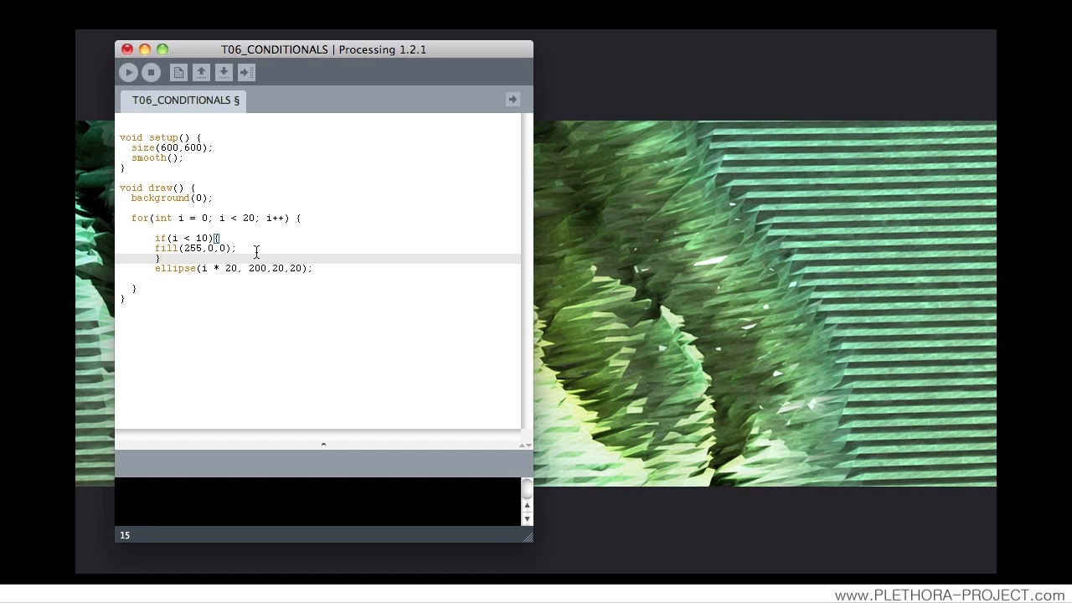
Add an else branch containing fill(255); for the remaining circles.
{"action": "type", "text": "else"}
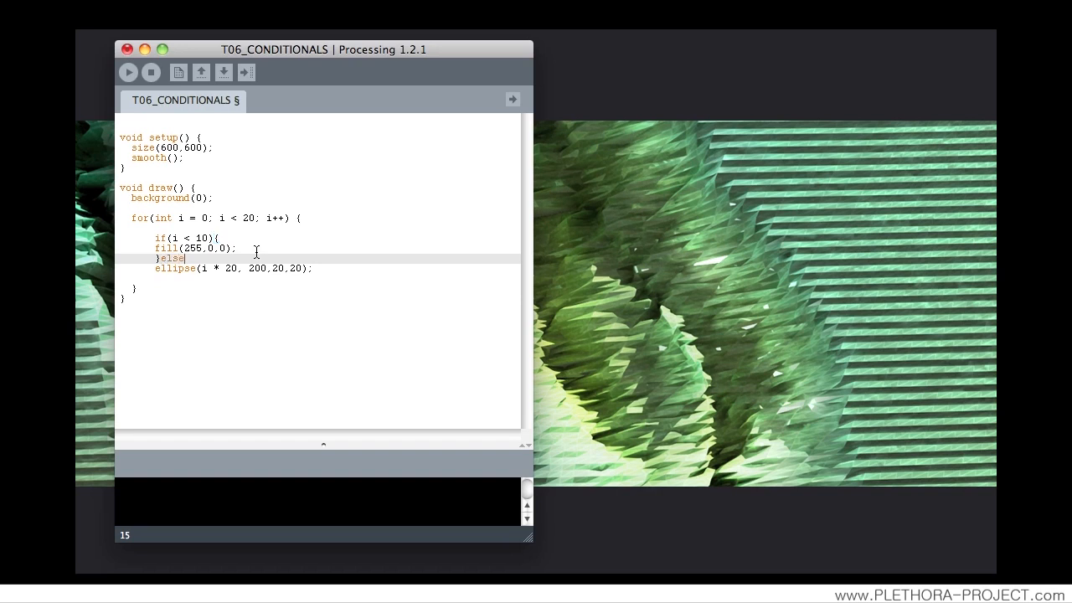
{"action": "type", "text": "{"}
{"action": "type", "text": "f"}
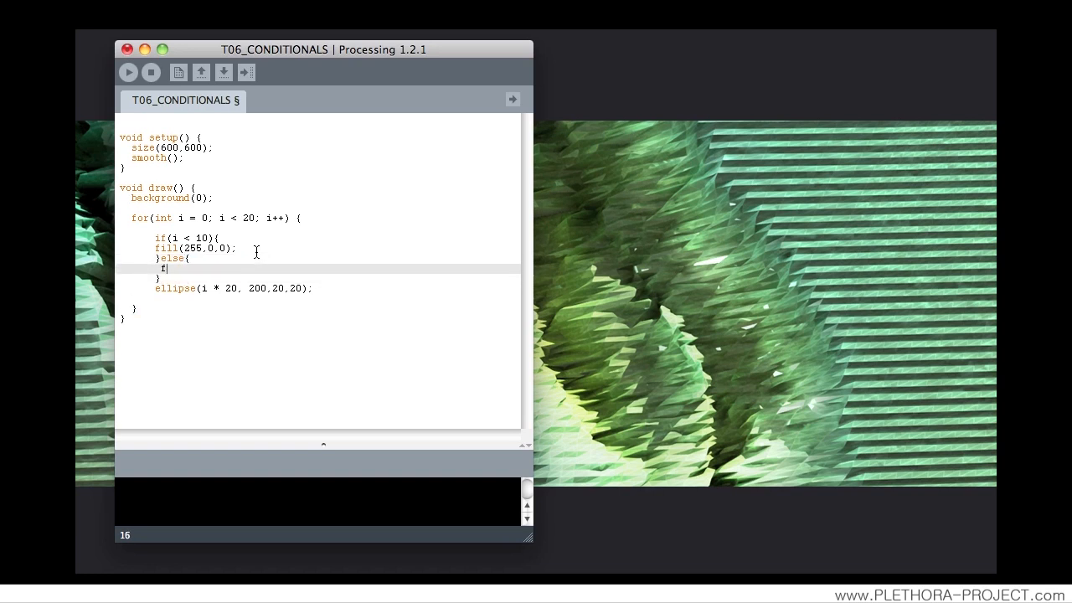
{"action": "type", "text": "ill("}
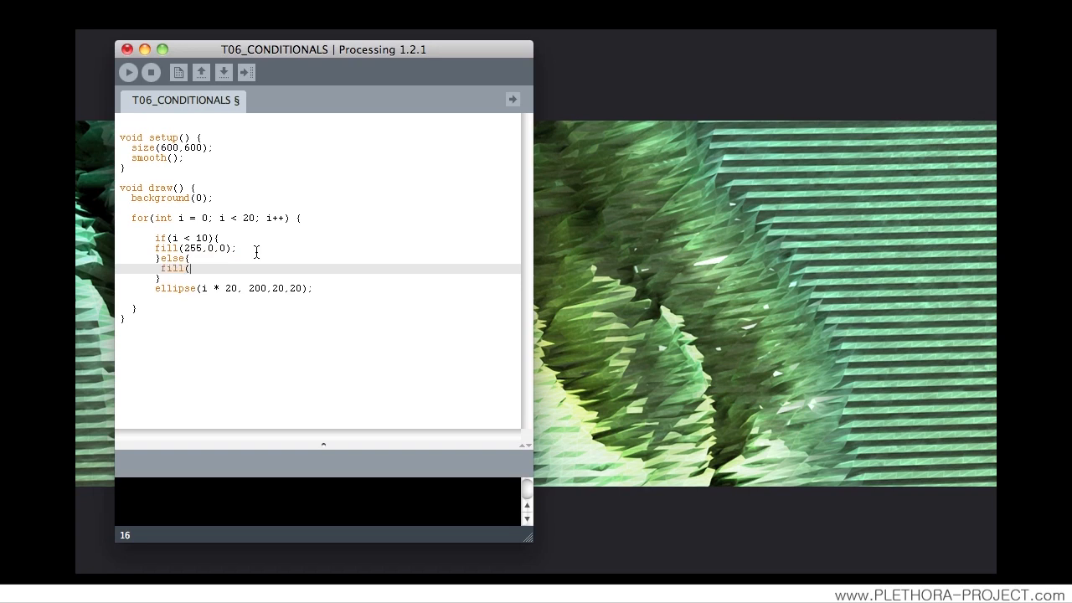
{"action": "type", "text": "255"}
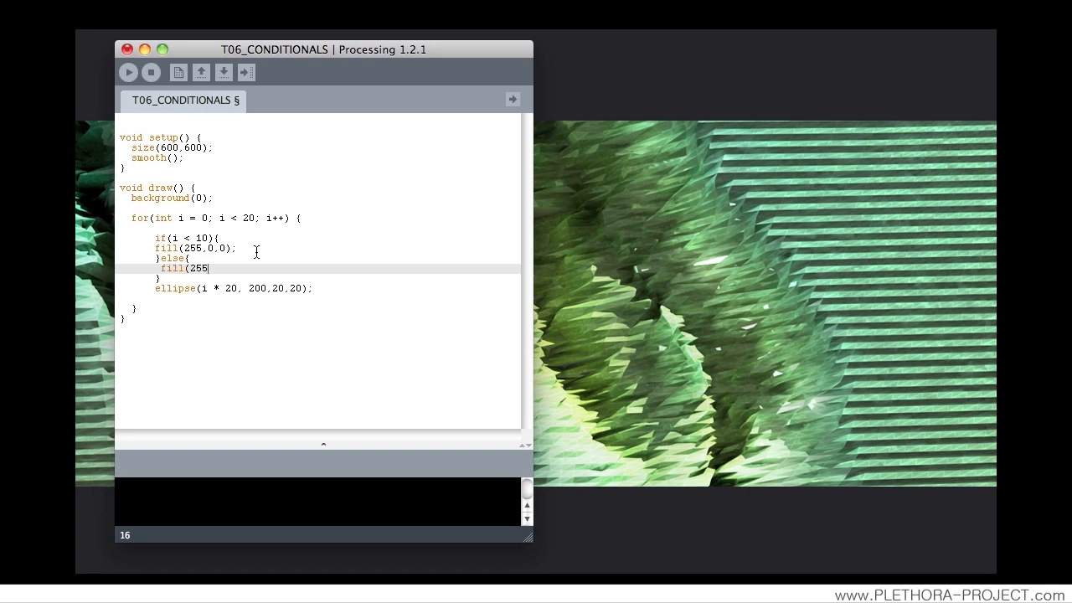
{"action": "type", "text": ");"}
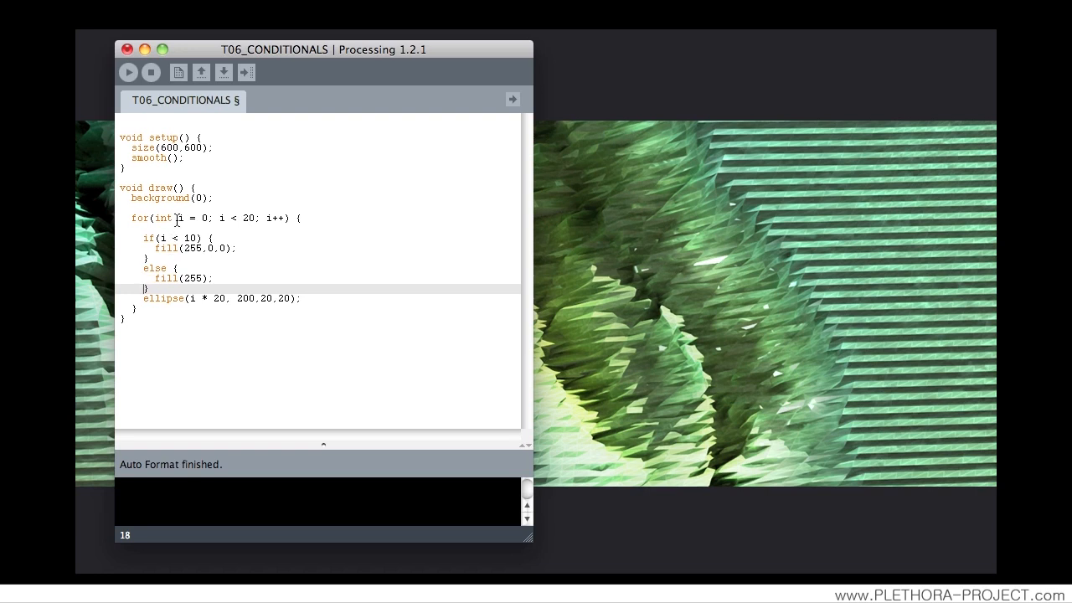
{"action": "double_click", "coordinate": [250, 218]}
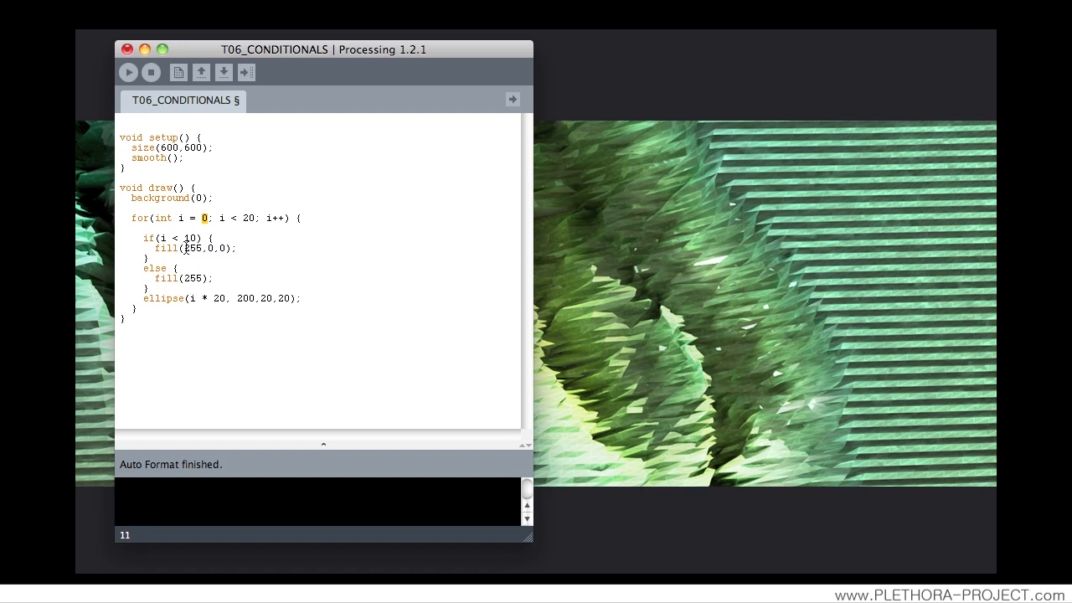
{"action": "double_click", "coordinate": [190, 248]}
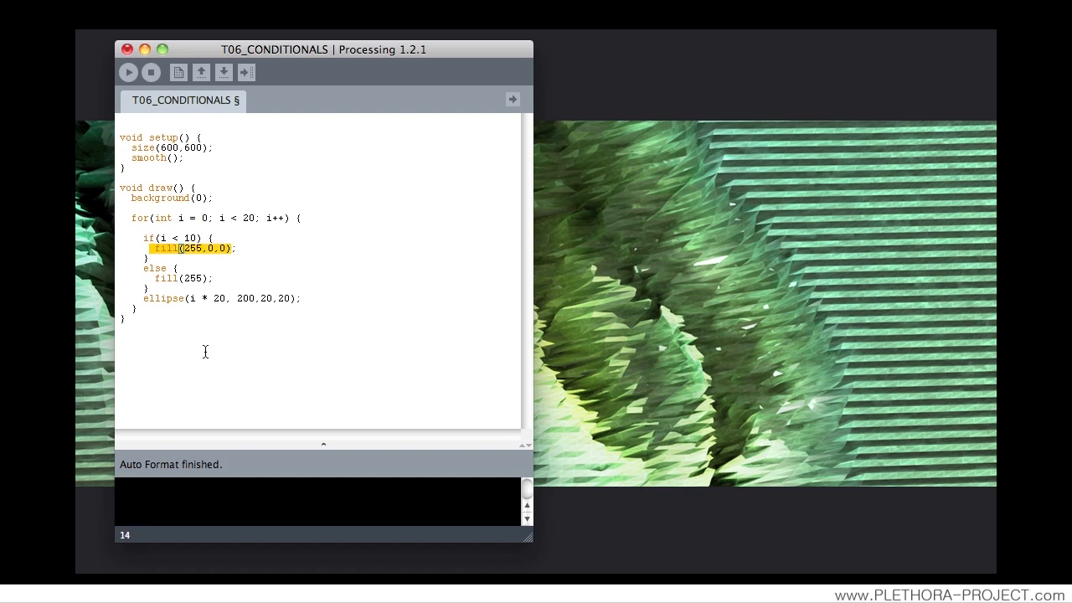
{"action": "mouse_move", "coordinate": [204, 346]}
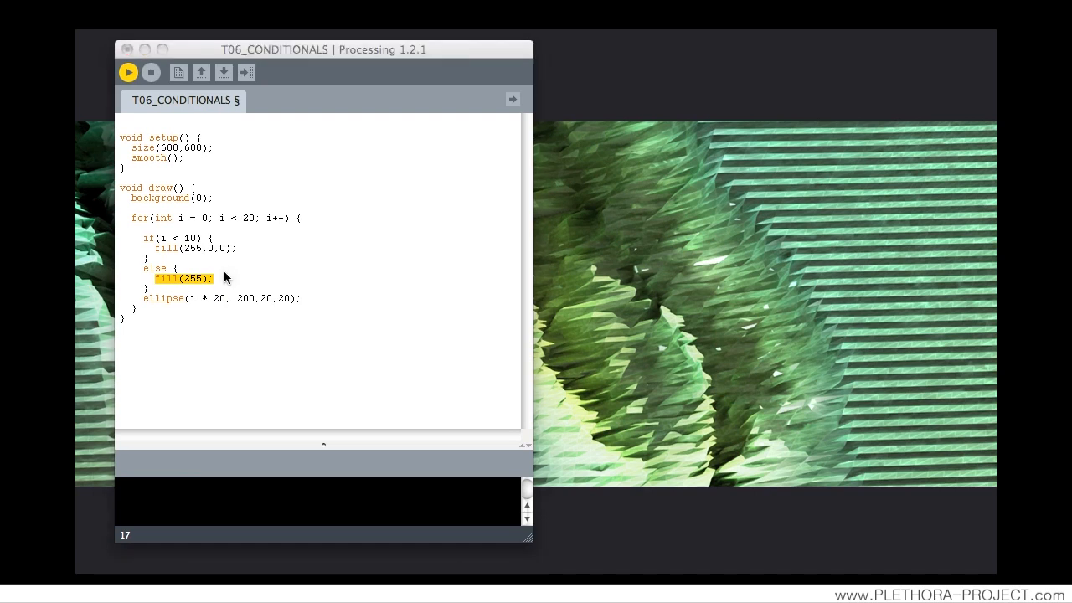
{"action": "left_click", "coordinate": [129, 73]}
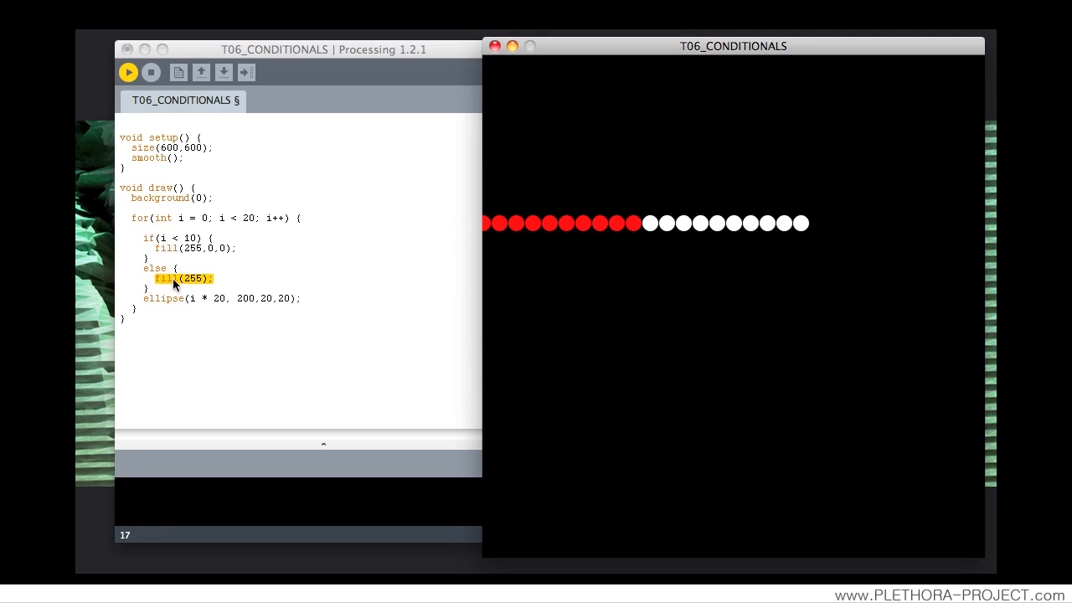
{"action": "mouse_move", "coordinate": [641, 232]}
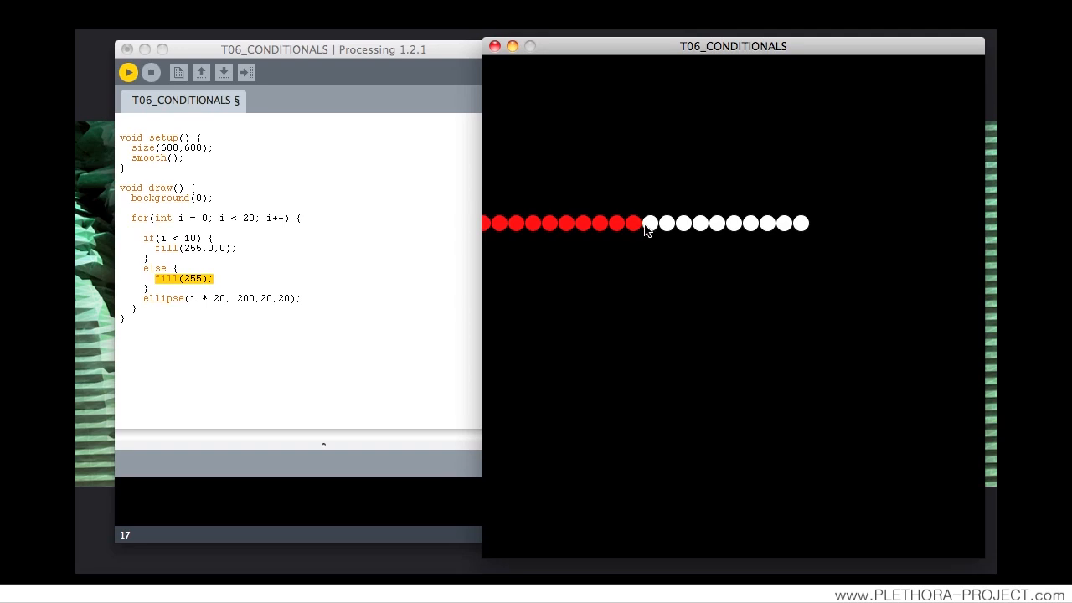
{"action": "mouse_move", "coordinate": [245, 228]}
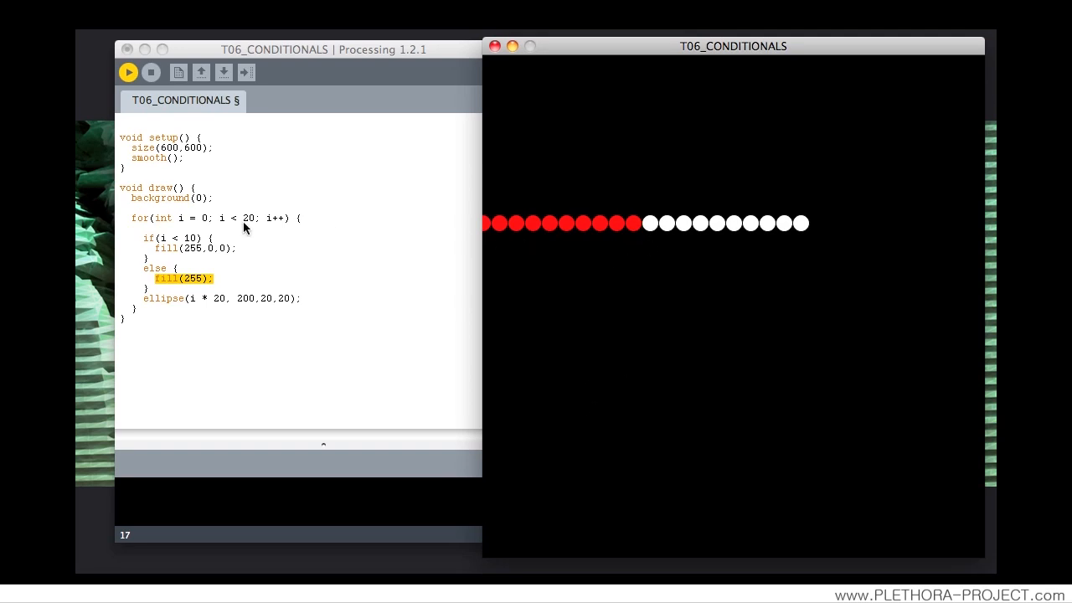
{"action": "mouse_move", "coordinate": [189, 244]}
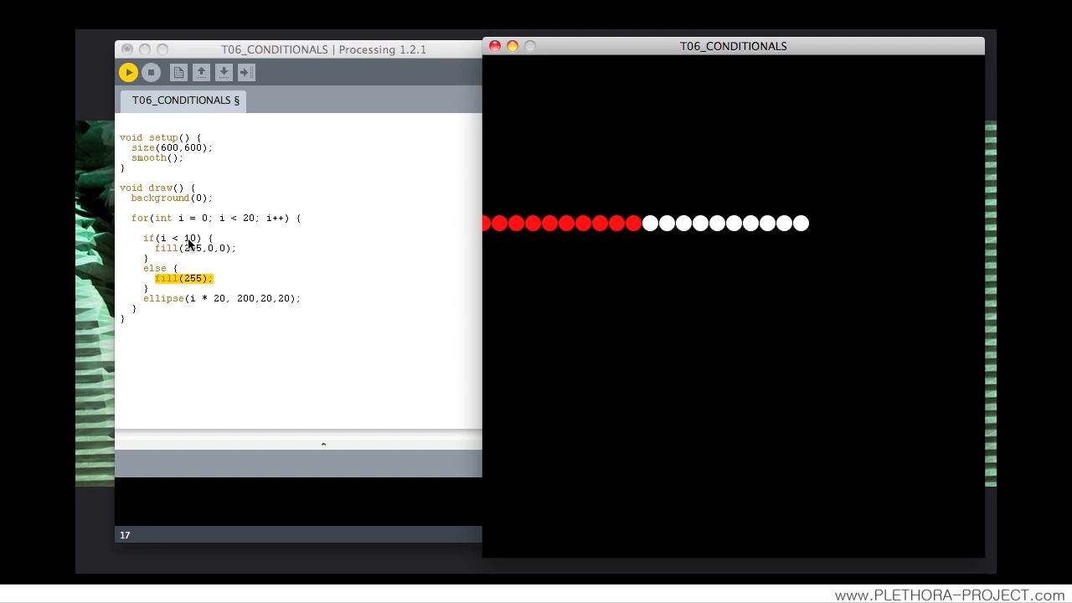
{"action": "mouse_move", "coordinate": [683, 351]}
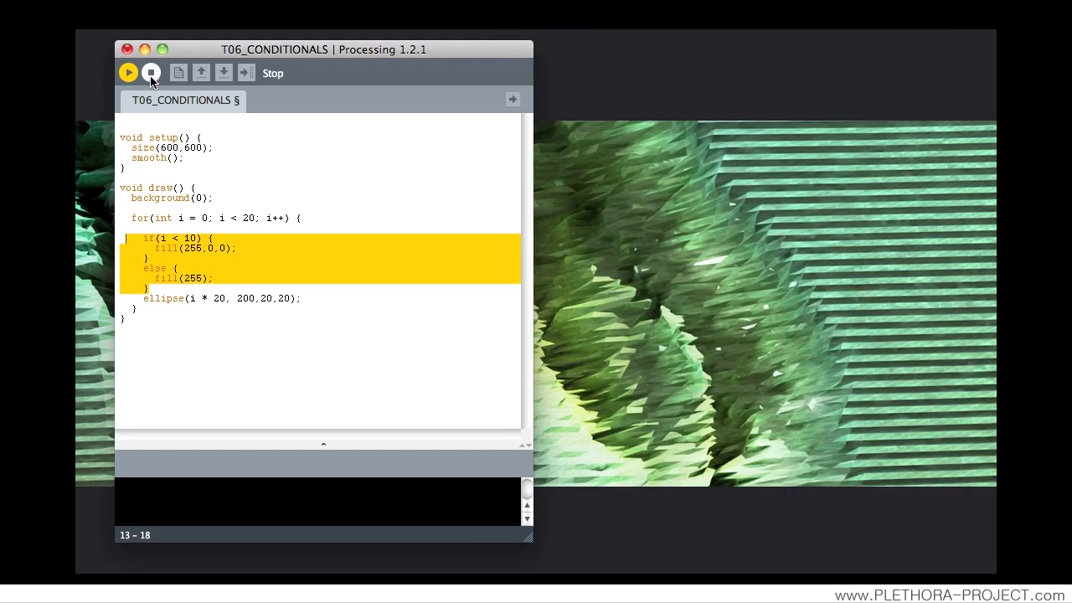
Stop the sketch and change else to else if (i >= 10 && i < 15).
{"action": "left_click", "coordinate": [151, 73]}
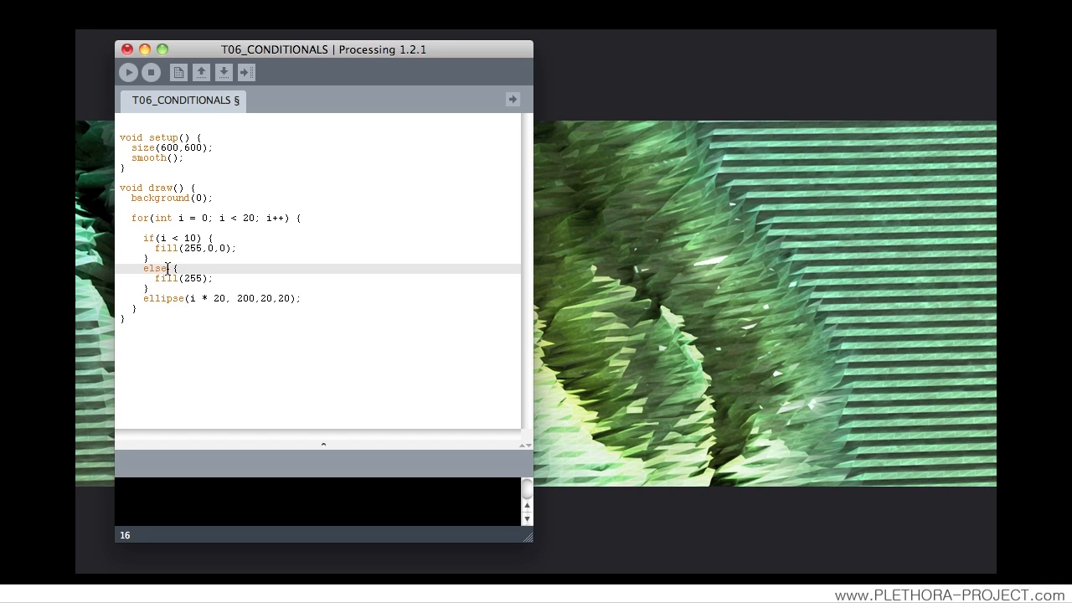
{"action": "type", "text": "if("}
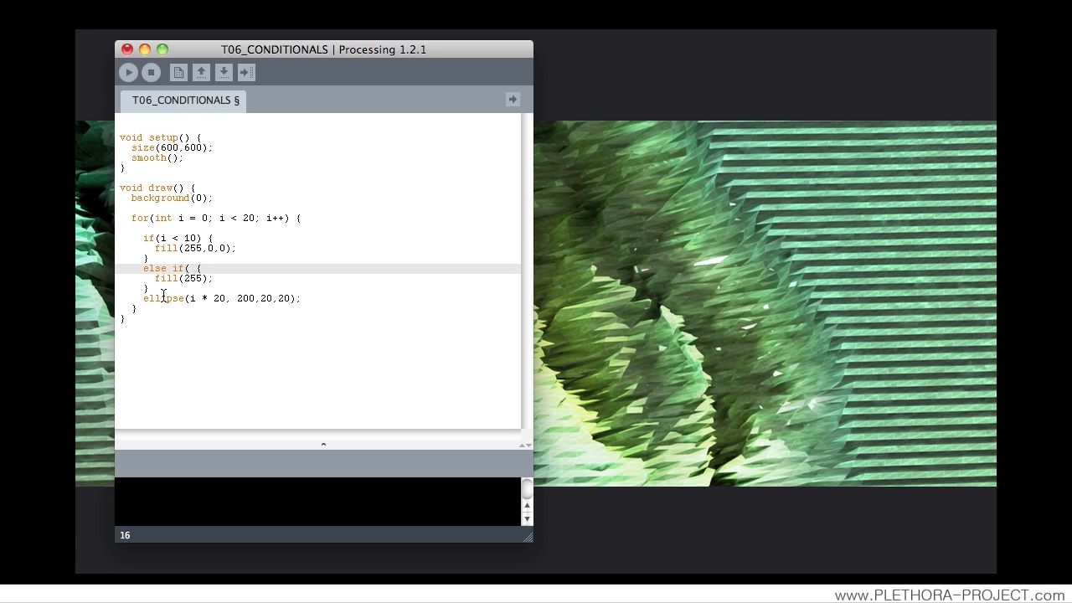
{"action": "type", "text": "i"}
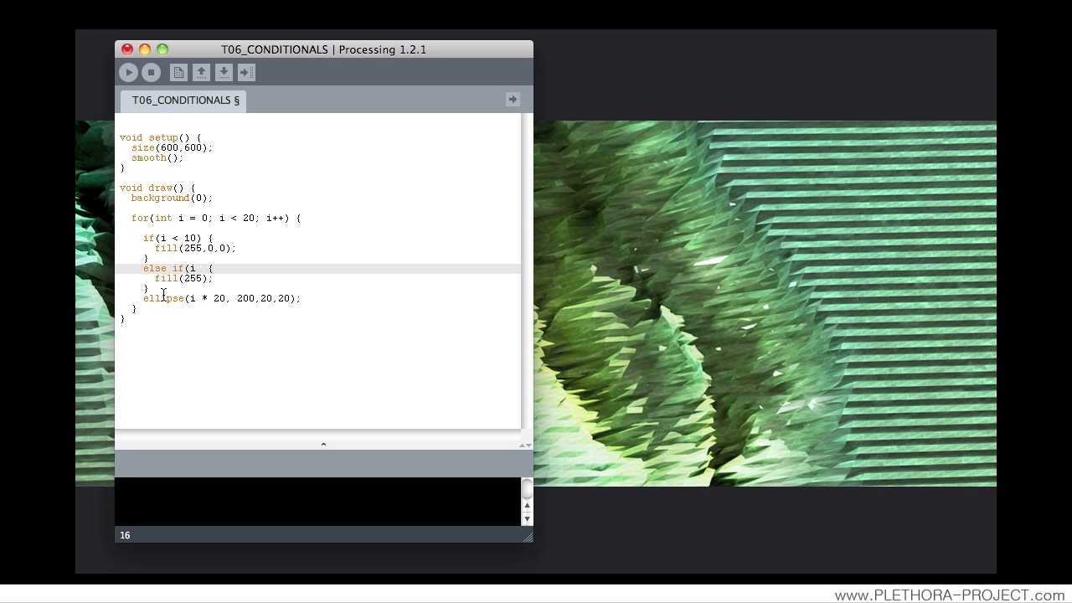
{"action": "type", "text": ">=10"}
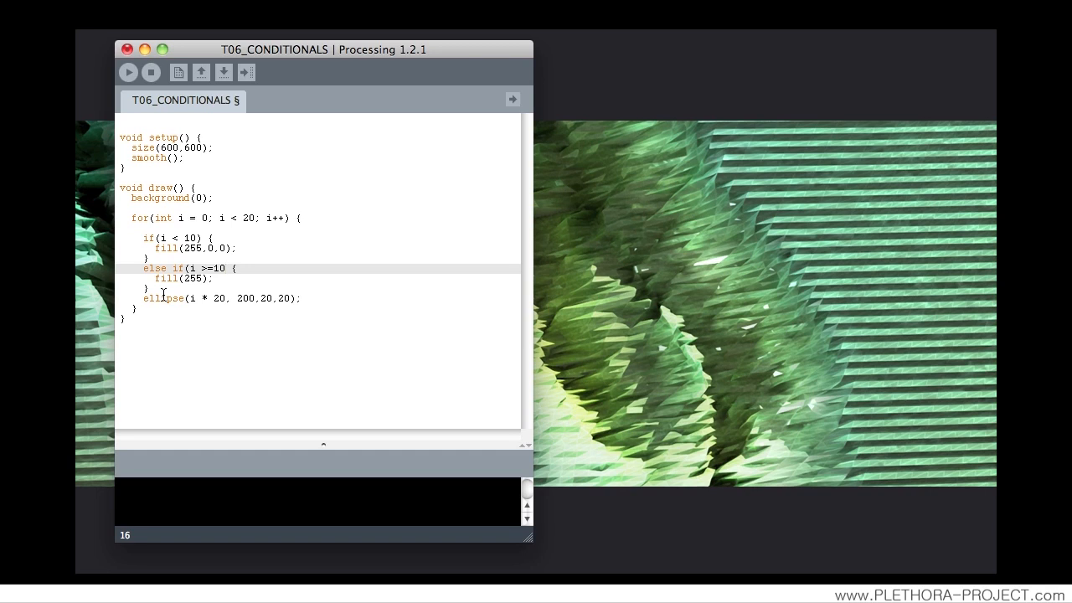
{"action": "type", "text": "|"}
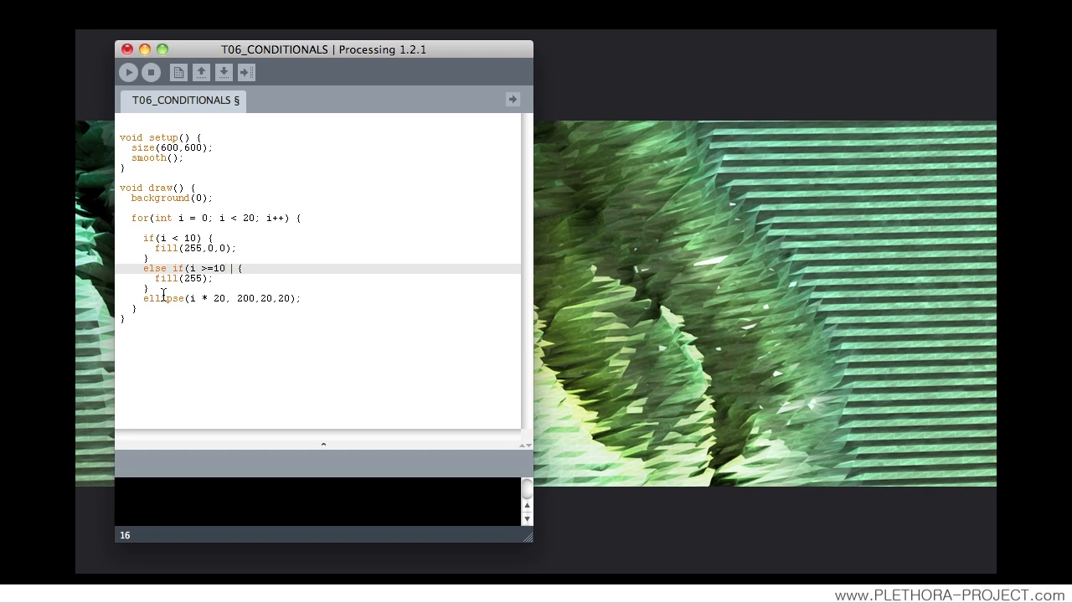
{"action": "type", "text": "&&"}
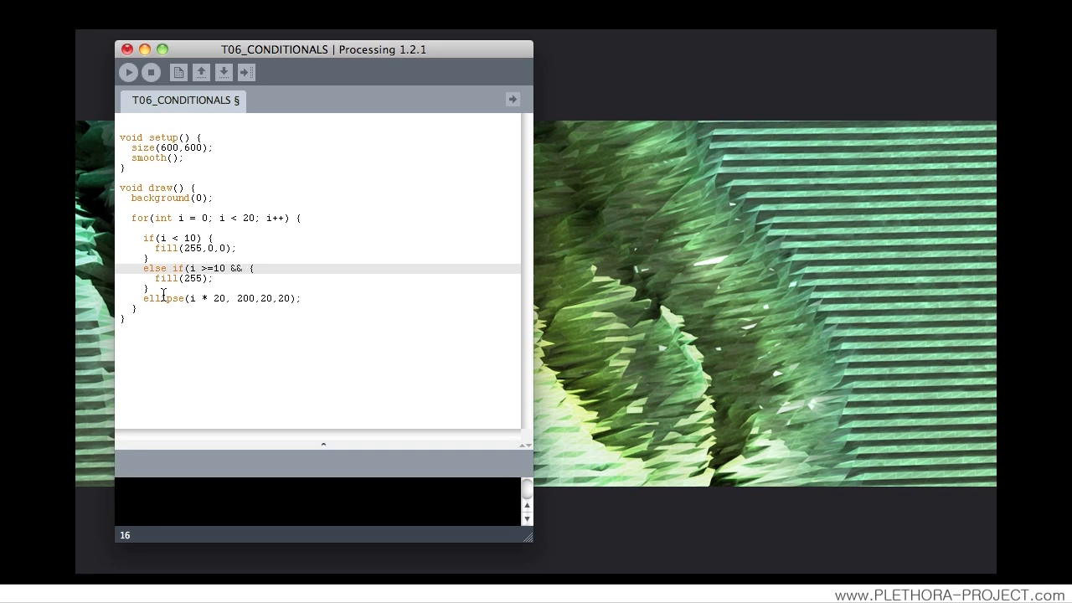
{"action": "type", "text": "i |"}
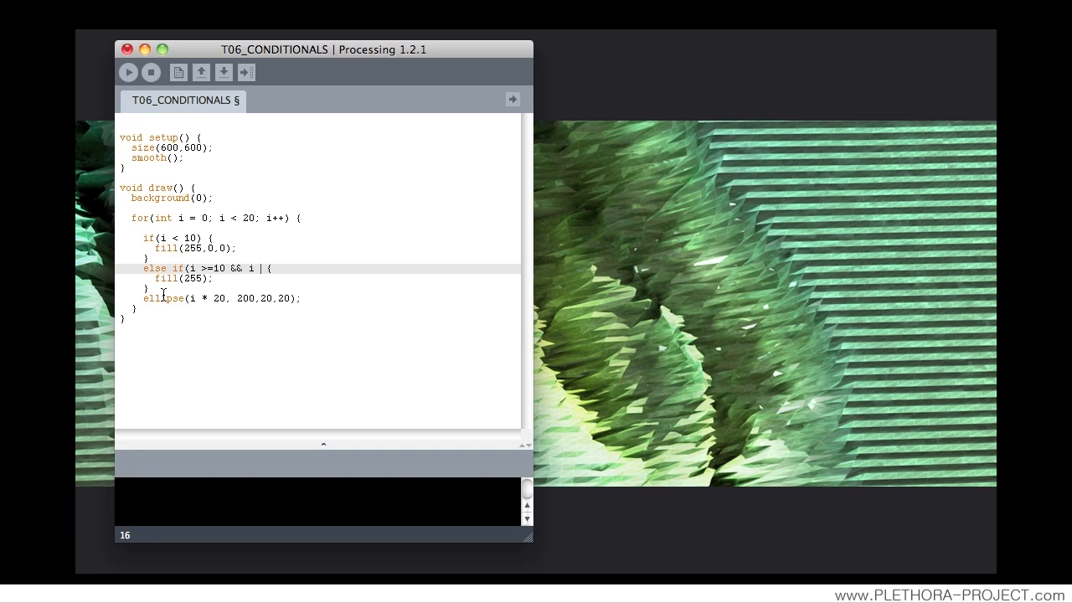
{"action": "type", "text": "< 1"}
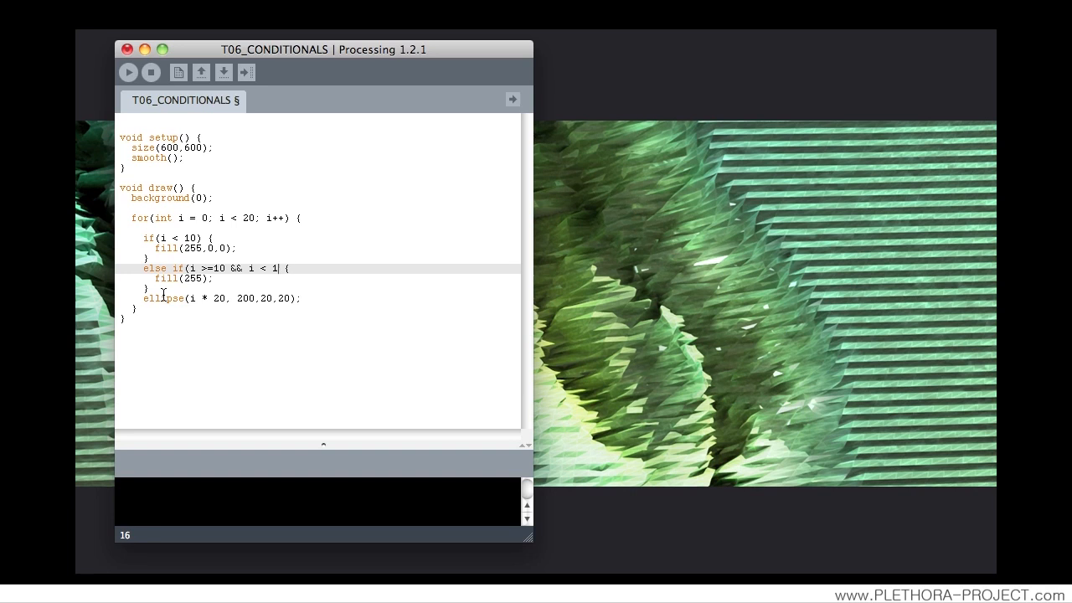
{"action": "type", "text": "5)"}
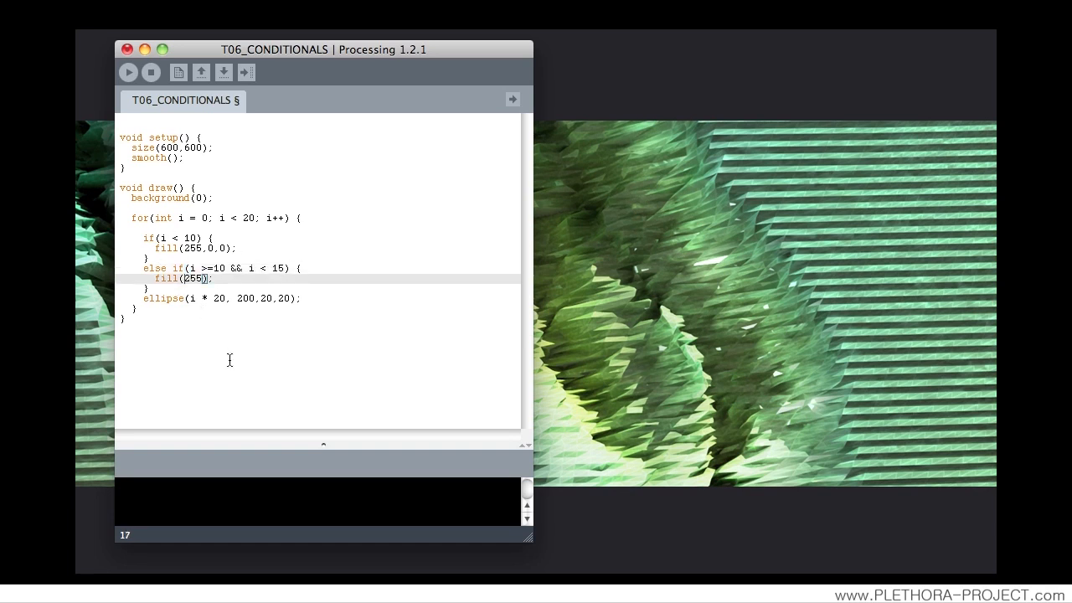
Change the else-if block's fill(255) to blue fill(0,0,255).
{"action": "type", "text": "0,255"}
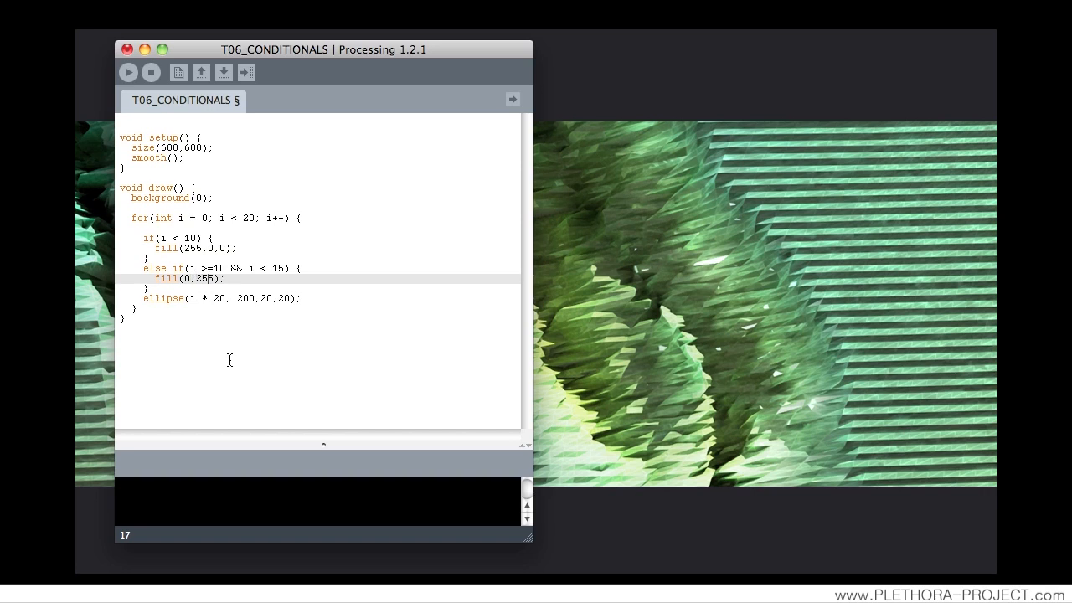
{"action": "type", "text": "0,"}
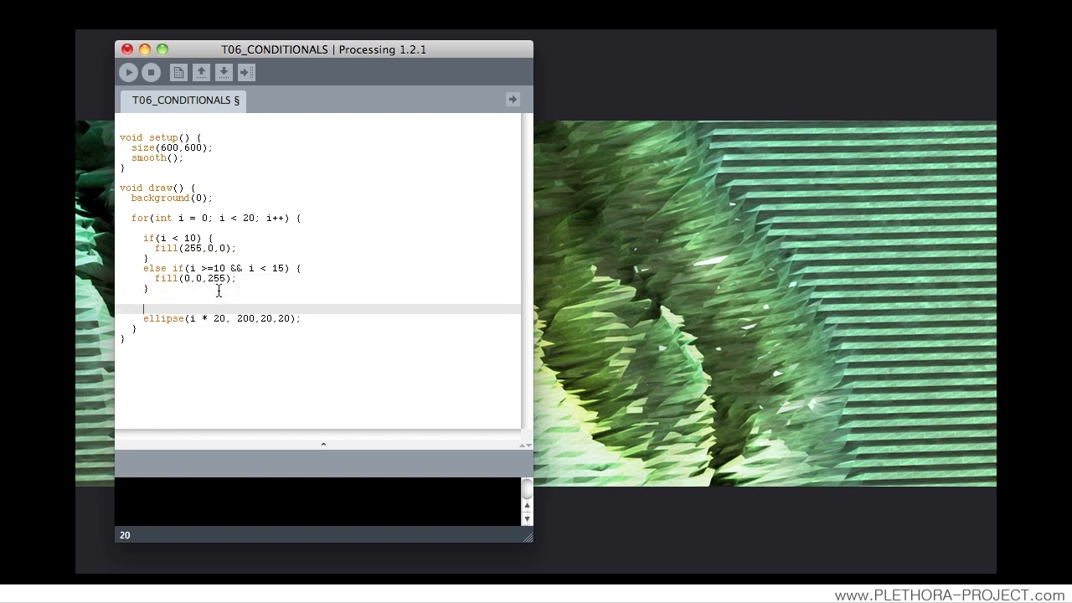
Add a final else { fill(255); } branch after the else-if block.
{"action": "type", "text": "el"}
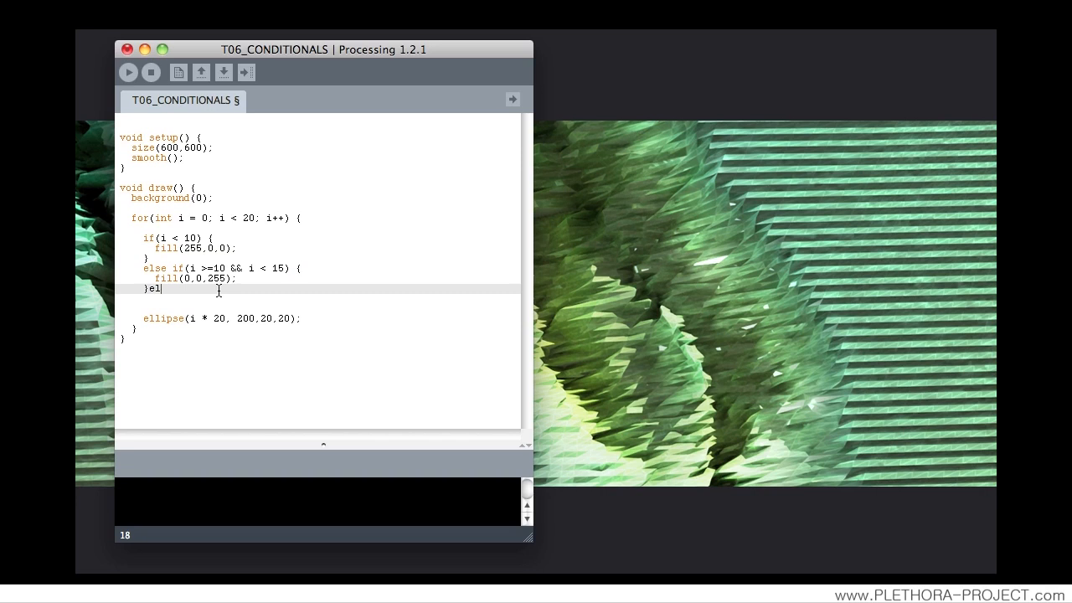
{"action": "type", "text": "se{"}
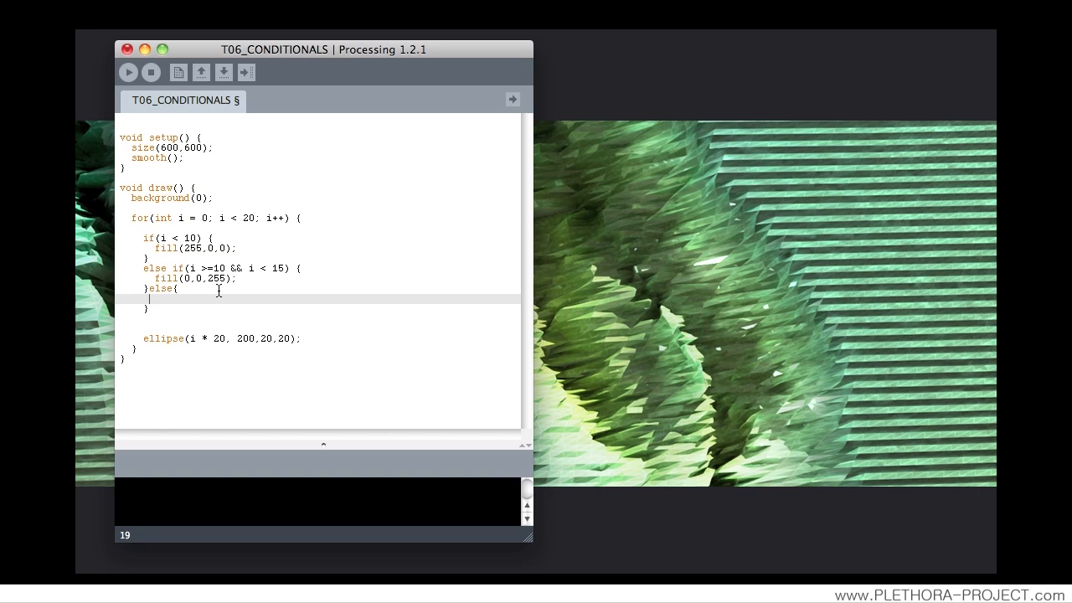
{"action": "type", "text": "fill"}
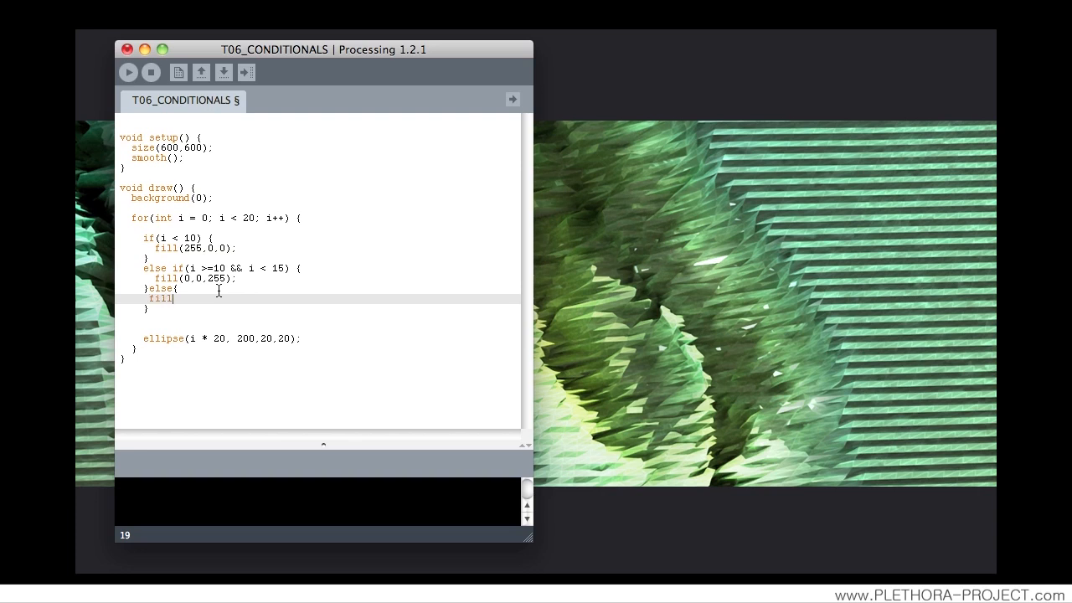
{"action": "type", "text": "(255"}
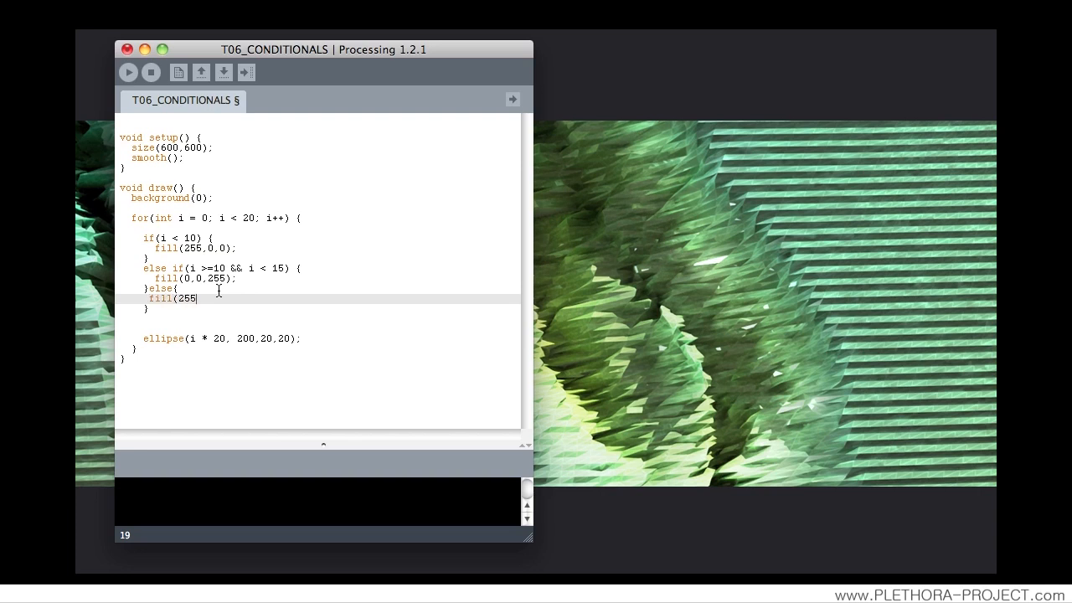
{"action": "type", "text": ");"}
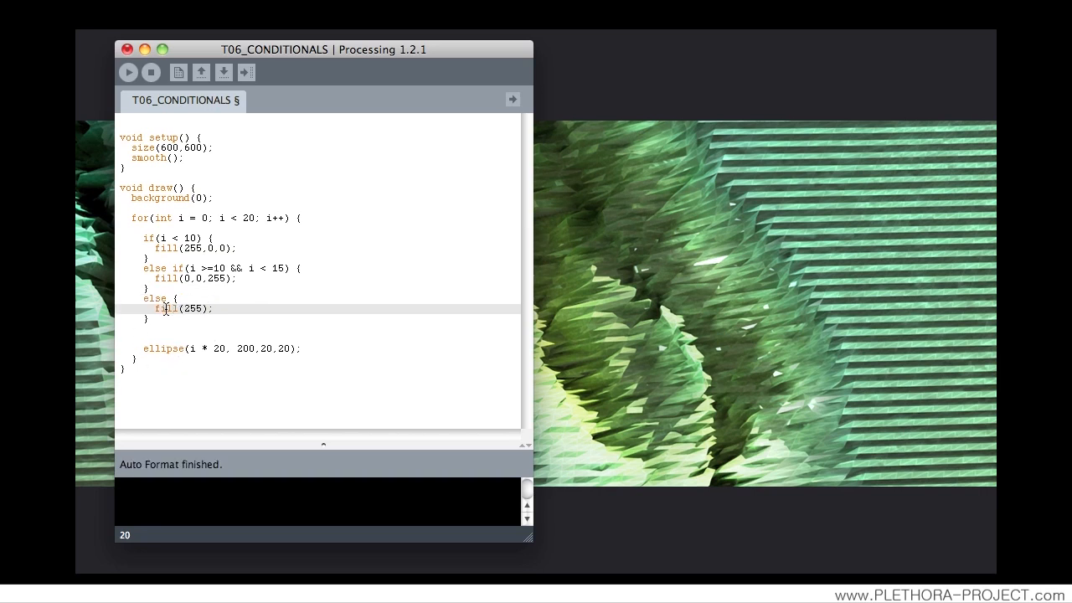
Highlight the 'else if' keywords of the middle condition.
{"action": "double_click", "coordinate": [163, 268]}
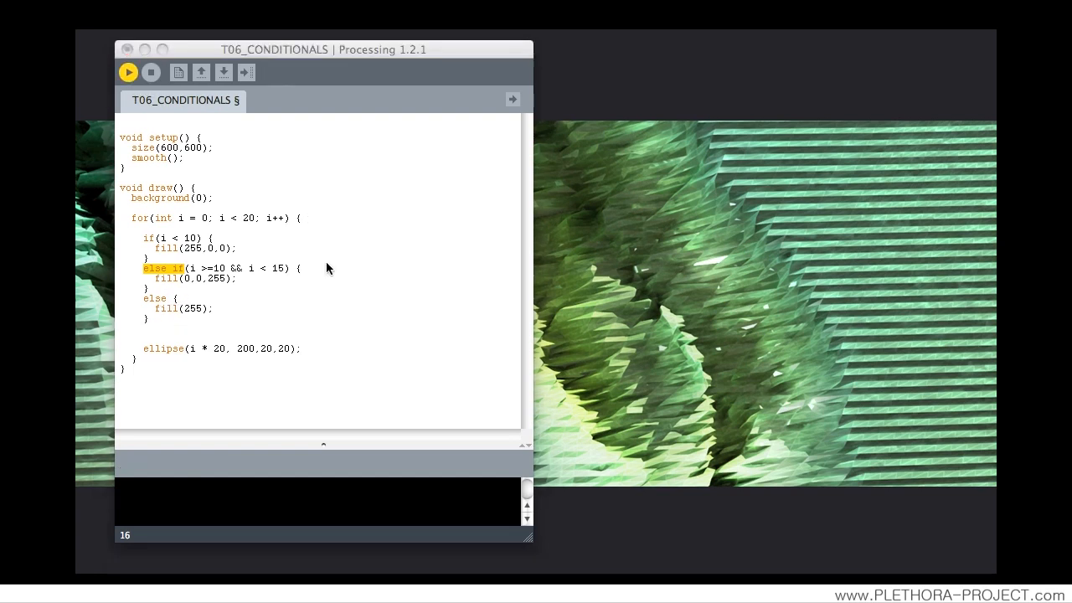
{"action": "mouse_move", "coordinate": [325, 273]}
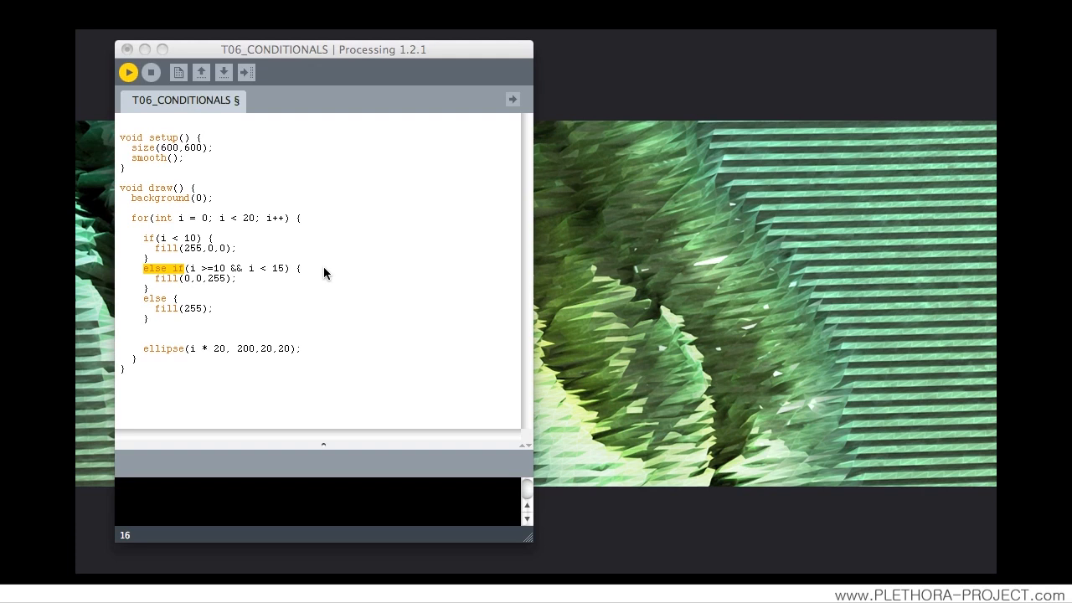
Run the sketch to show ten red, five blue and five white circles.
{"action": "left_click", "coordinate": [129, 72]}
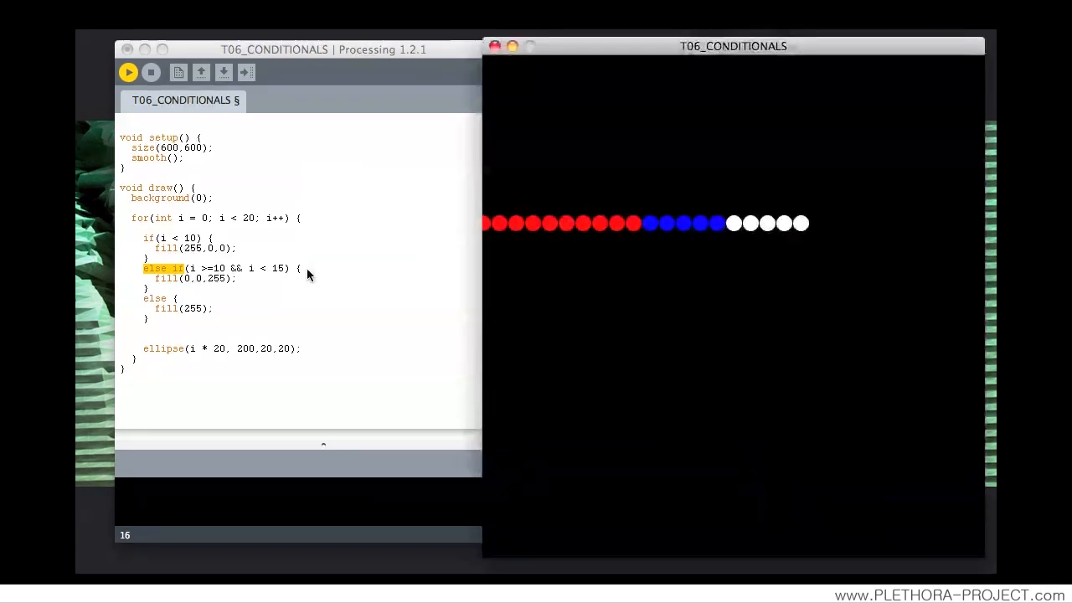
{"action": "mouse_move", "coordinate": [269, 222]}
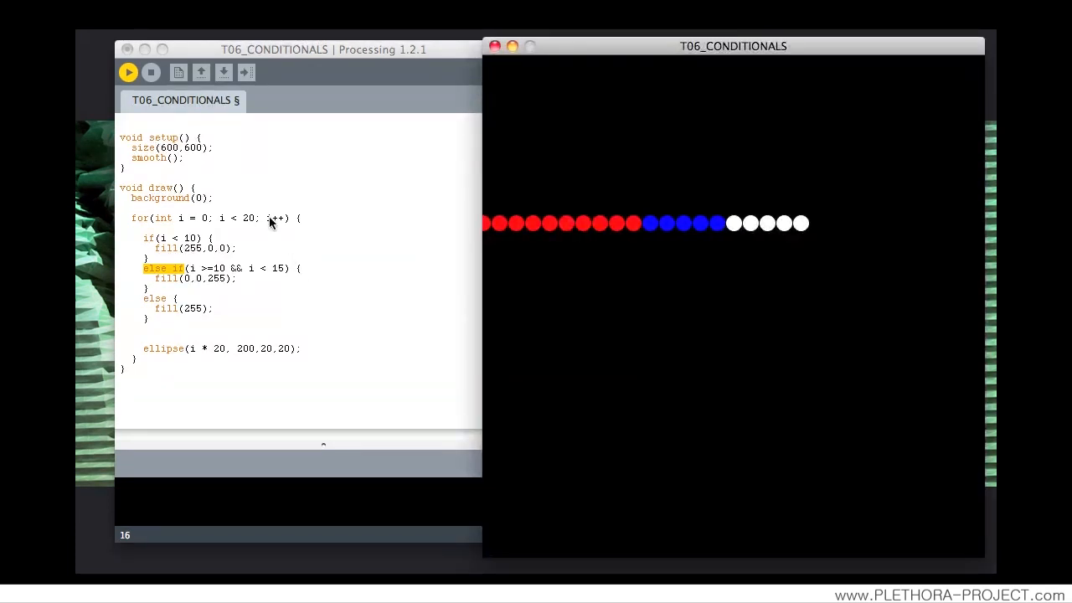
{"action": "mouse_move", "coordinate": [222, 262]}
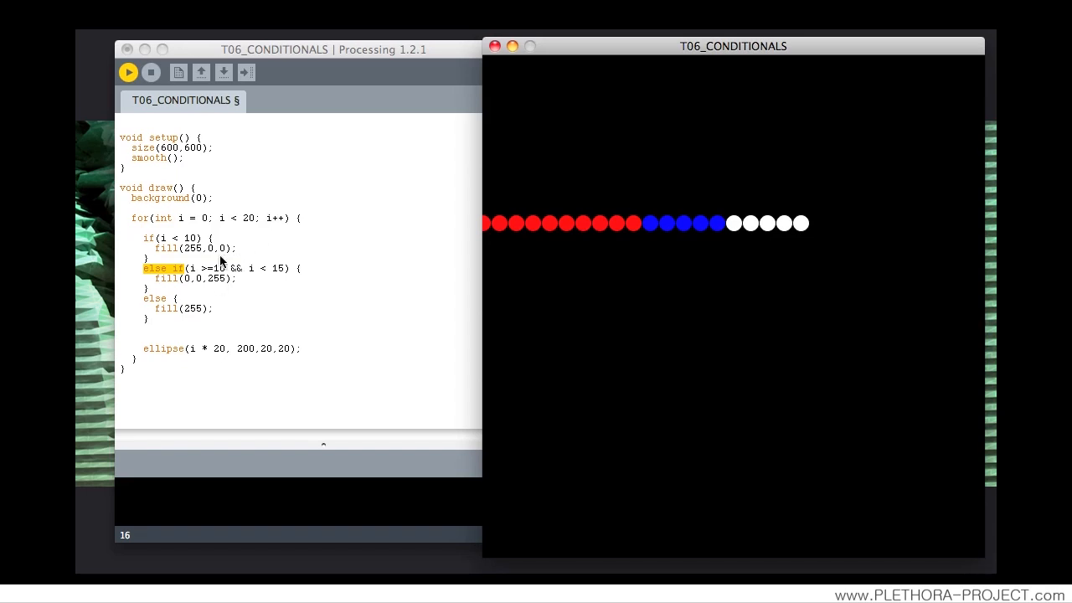
{"action": "mouse_move", "coordinate": [173, 245]}
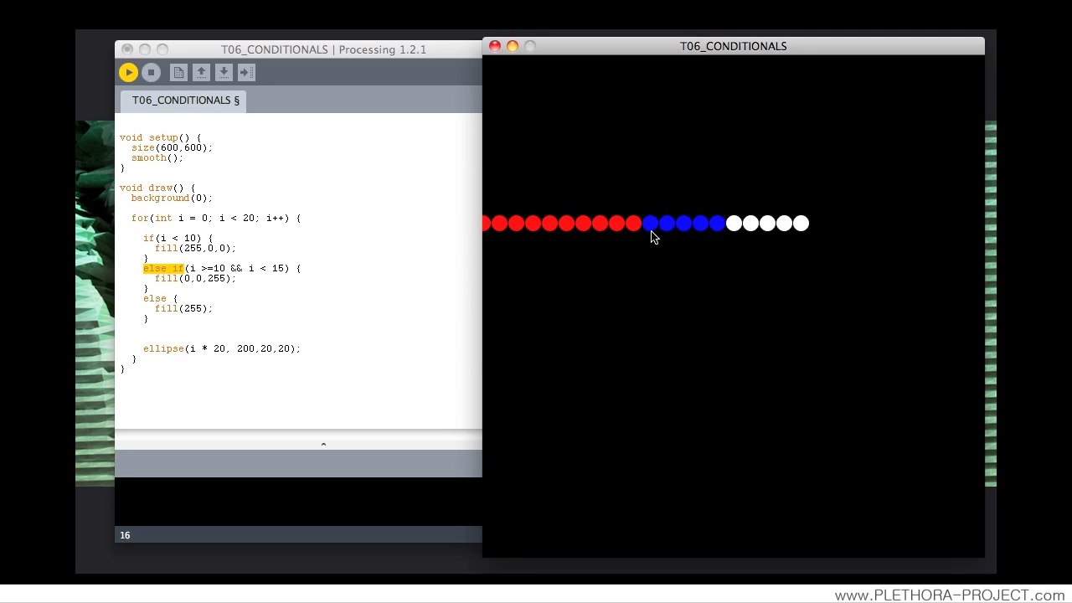
{"action": "mouse_move", "coordinate": [209, 279]}
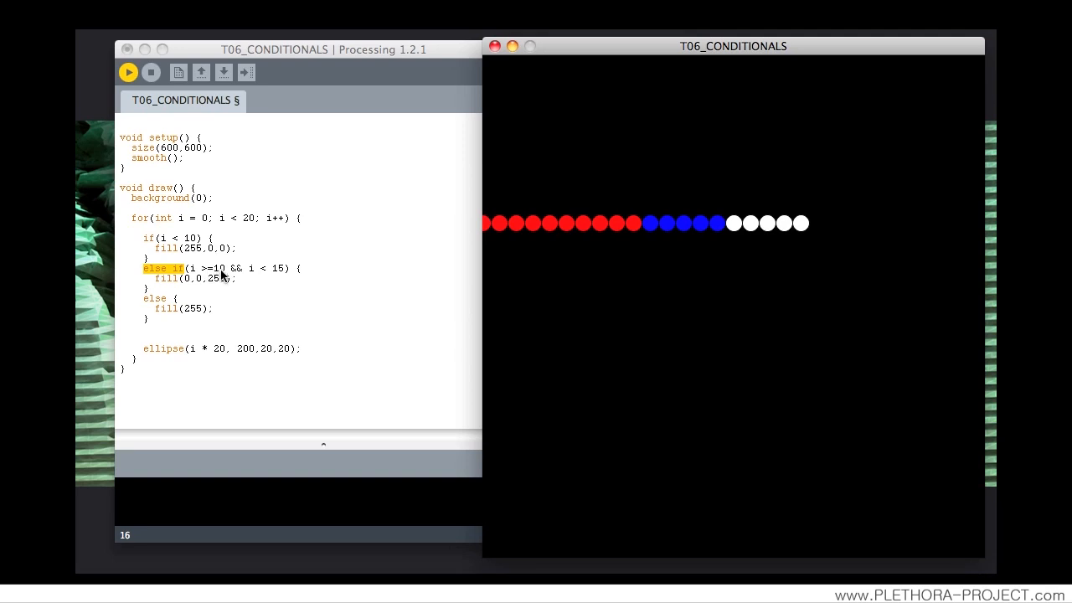
{"action": "mouse_move", "coordinate": [651, 232]}
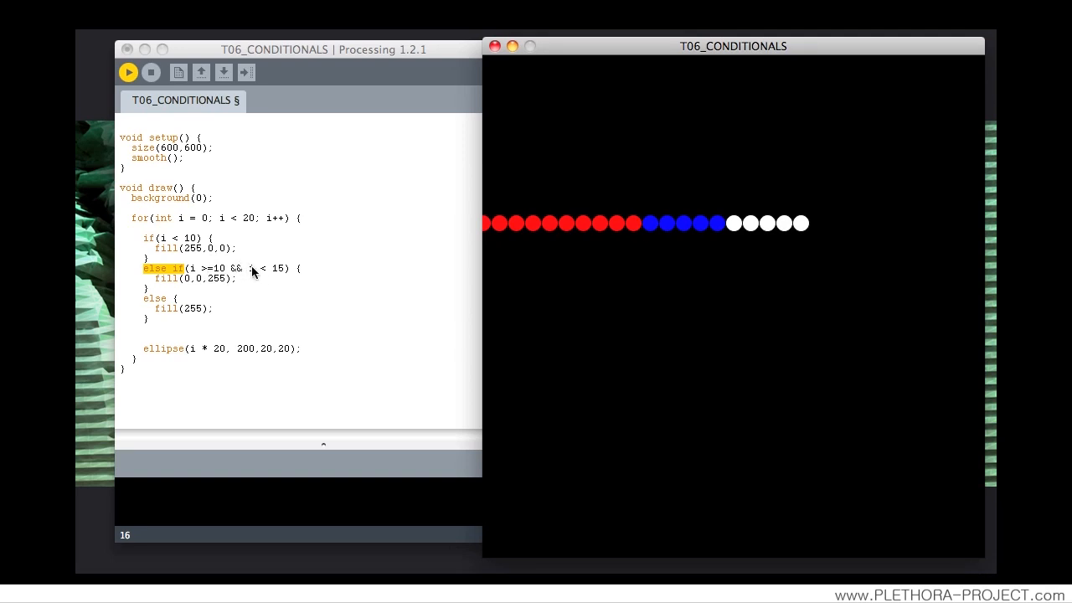
{"action": "mouse_move", "coordinate": [729, 251]}
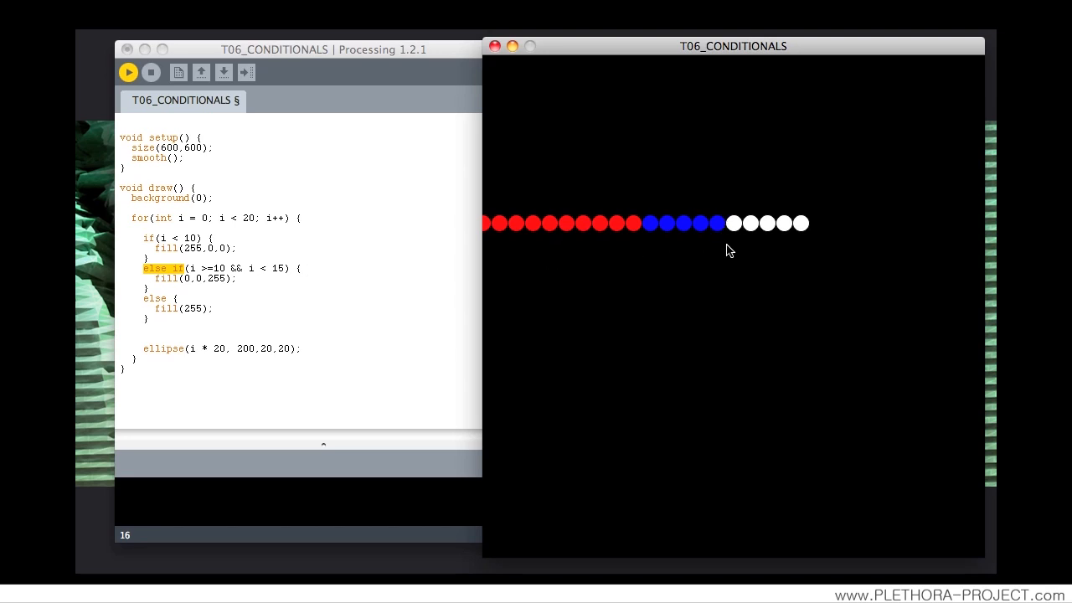
{"action": "mouse_move", "coordinate": [686, 249]}
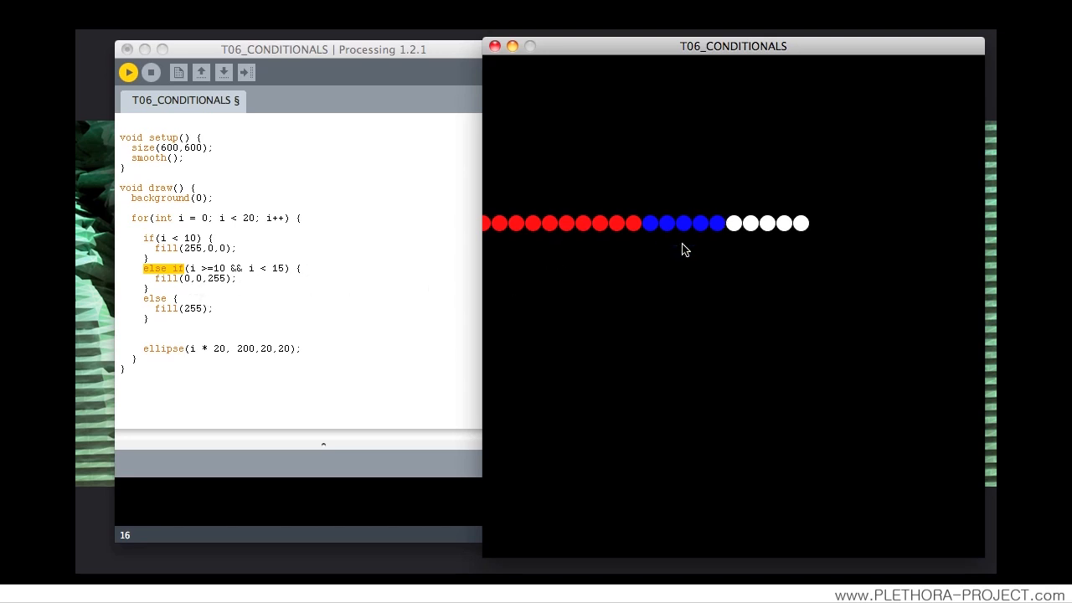
{"action": "mouse_move", "coordinate": [514, 266]}
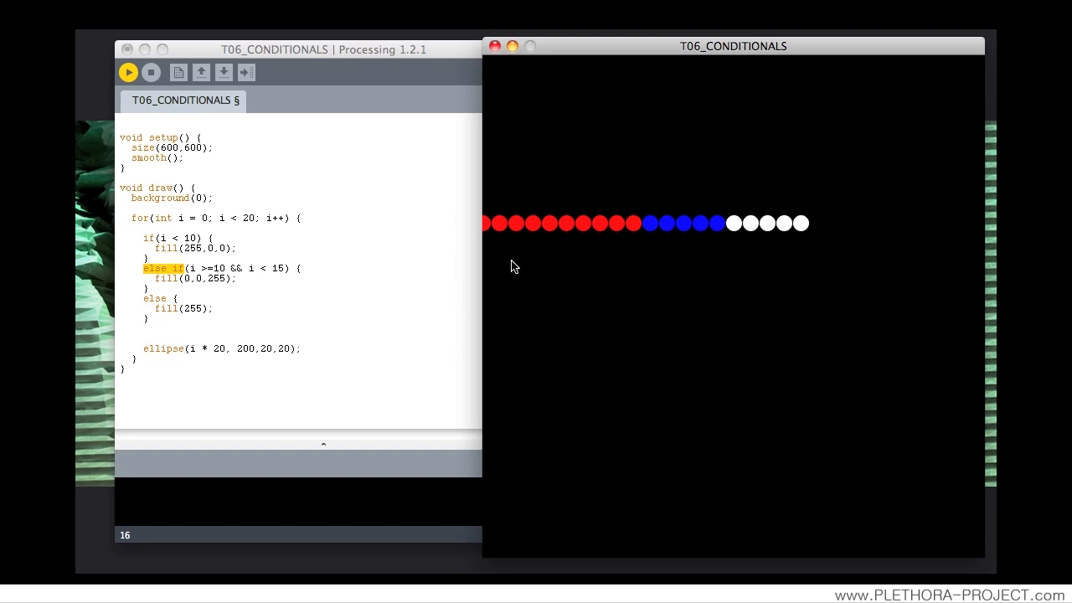
{"action": "mouse_move", "coordinate": [165, 298]}
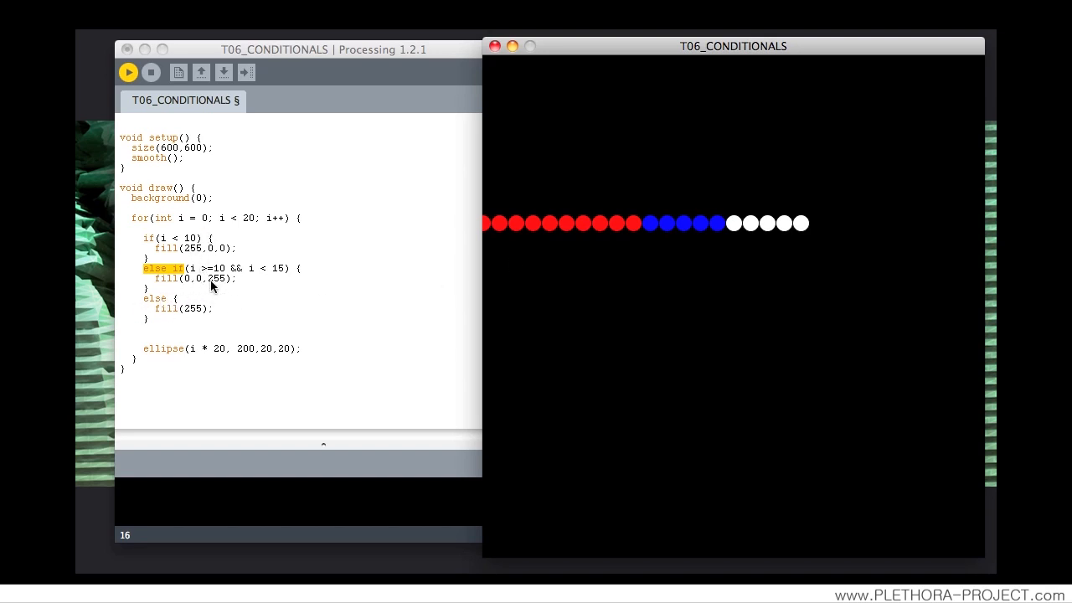
{"action": "mouse_move", "coordinate": [267, 382]}
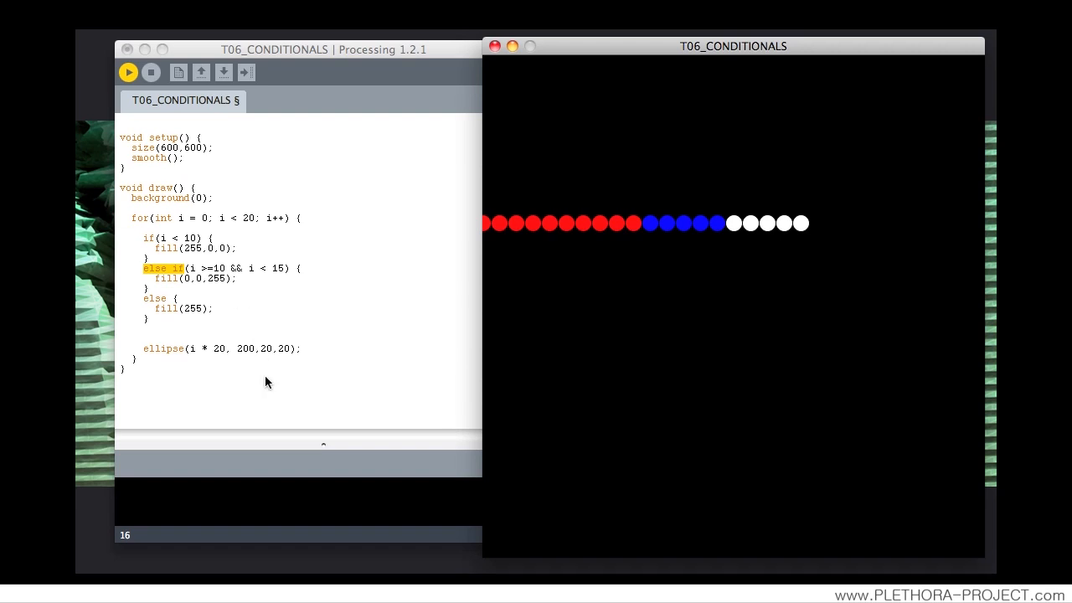
{"action": "mouse_move", "coordinate": [744, 258]}
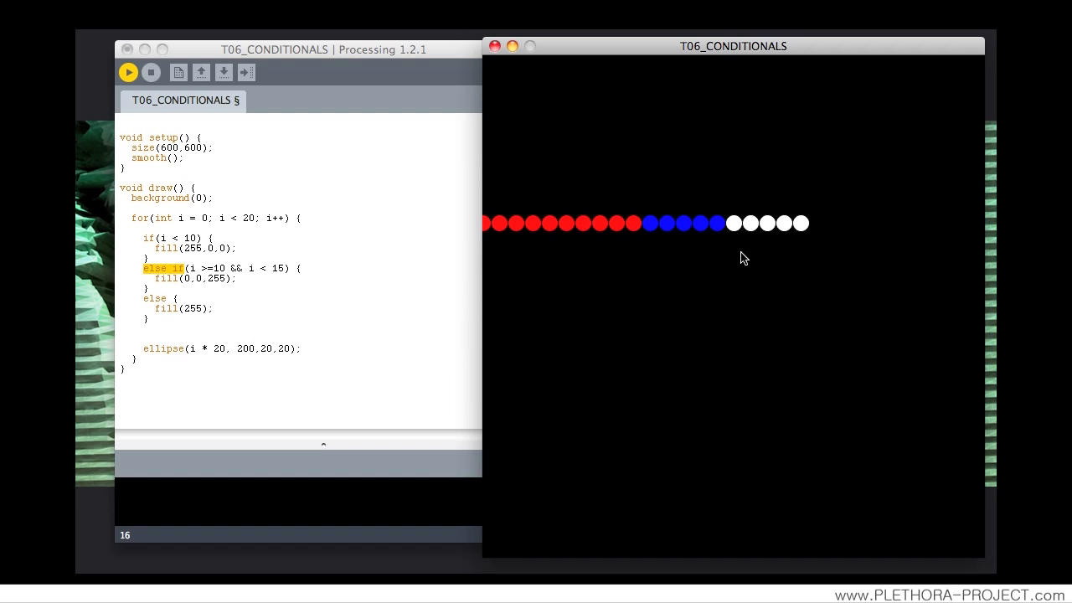
{"action": "mouse_move", "coordinate": [287, 326]}
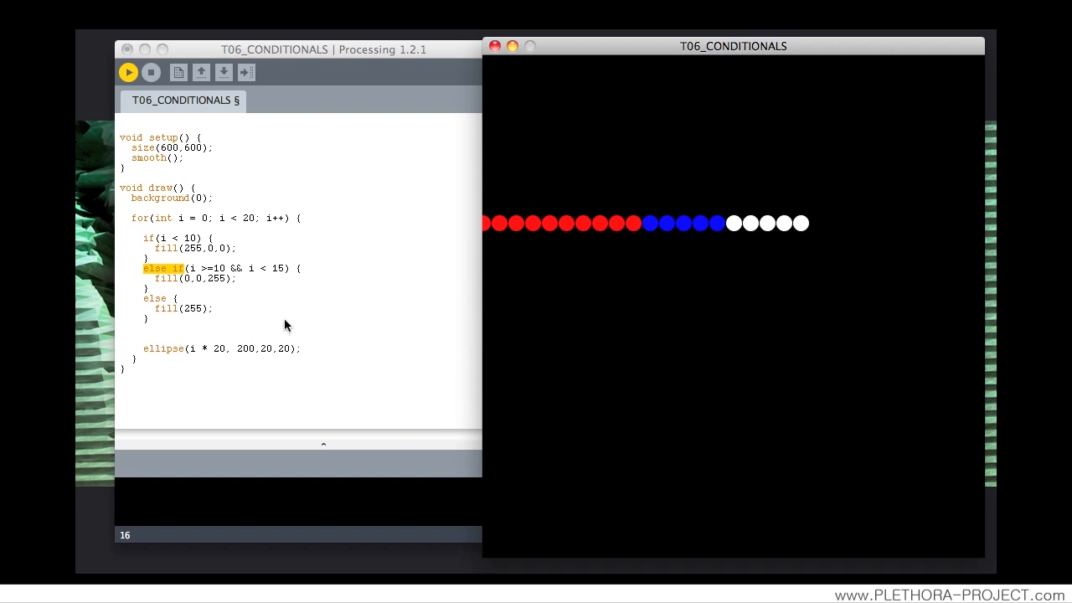
{"action": "mouse_move", "coordinate": [678, 220]}
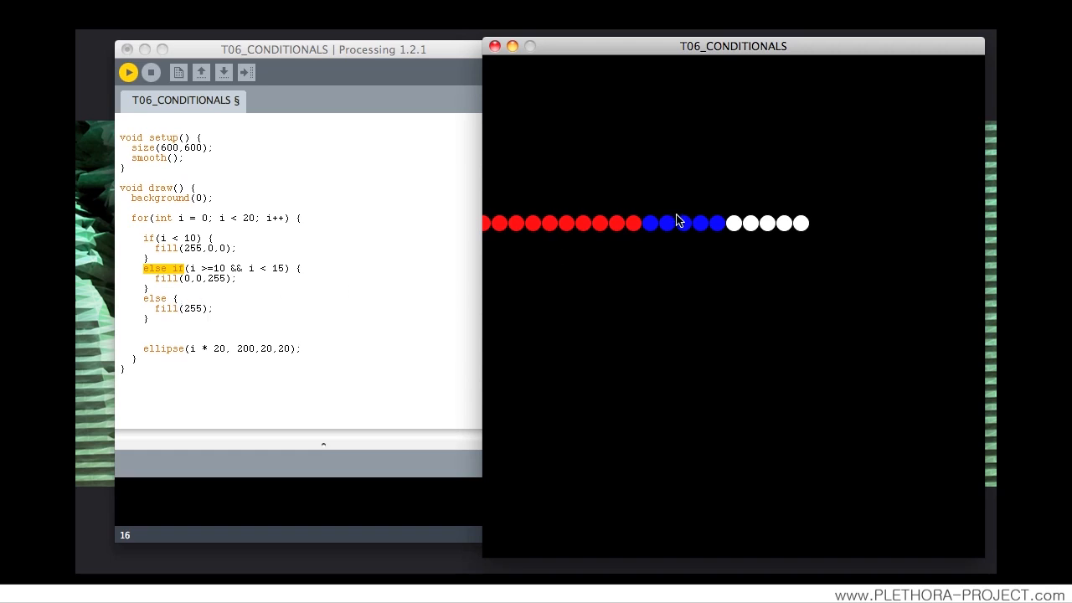
{"action": "mouse_move", "coordinate": [729, 252]}
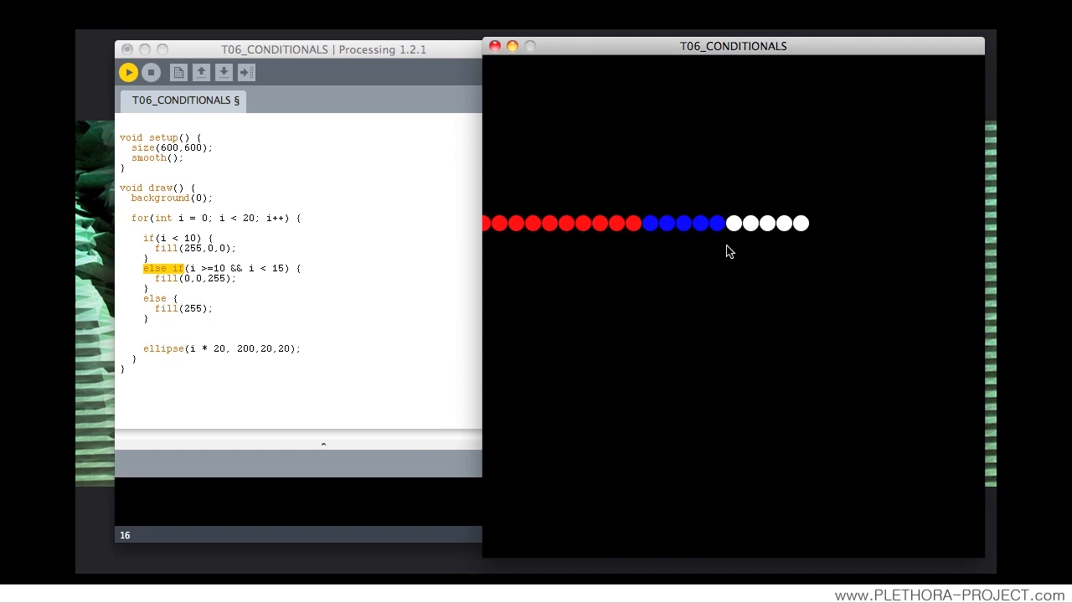
{"action": "mouse_move", "coordinate": [662, 234]}
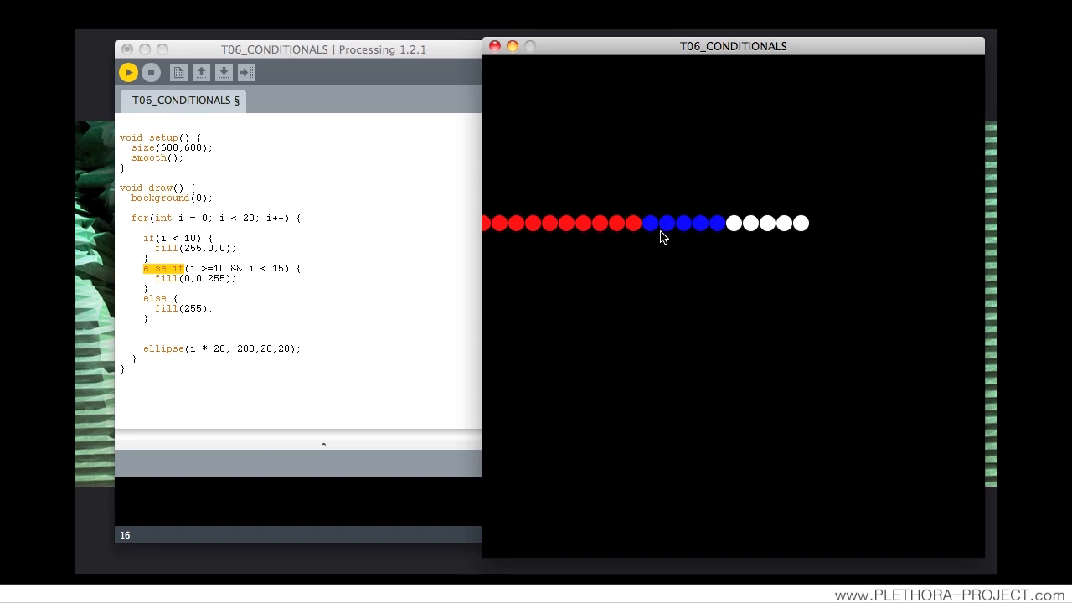
{"action": "mouse_move", "coordinate": [490, 305]}
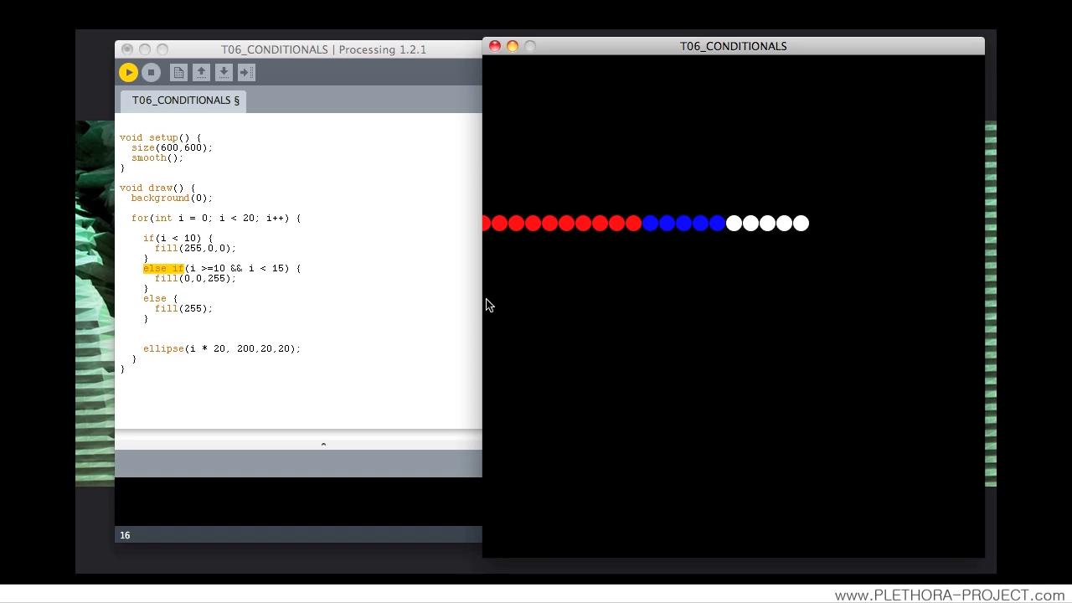
{"action": "mouse_move", "coordinate": [210, 186]}
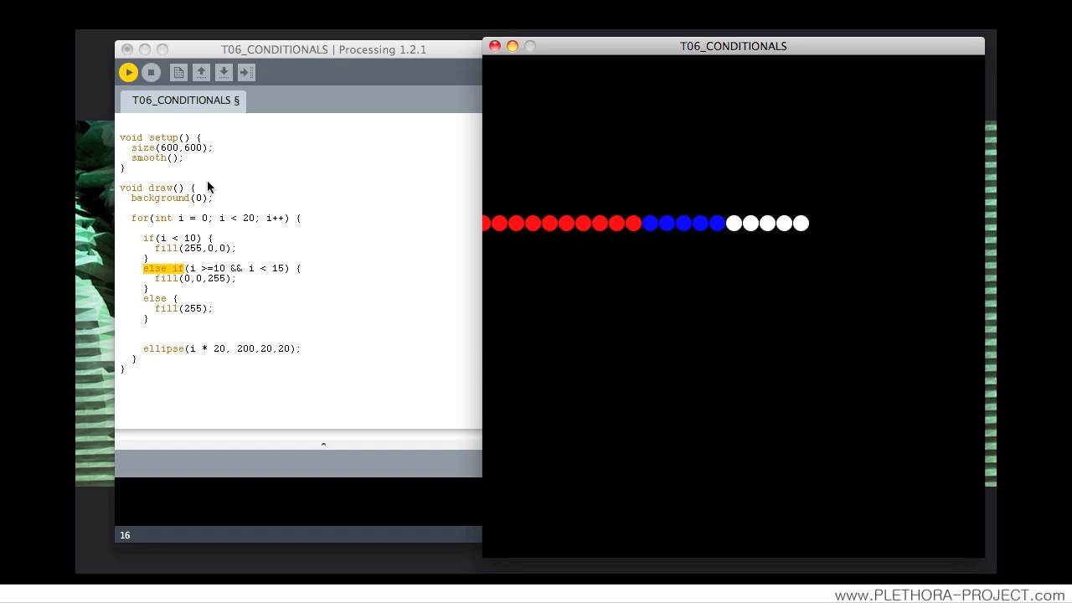